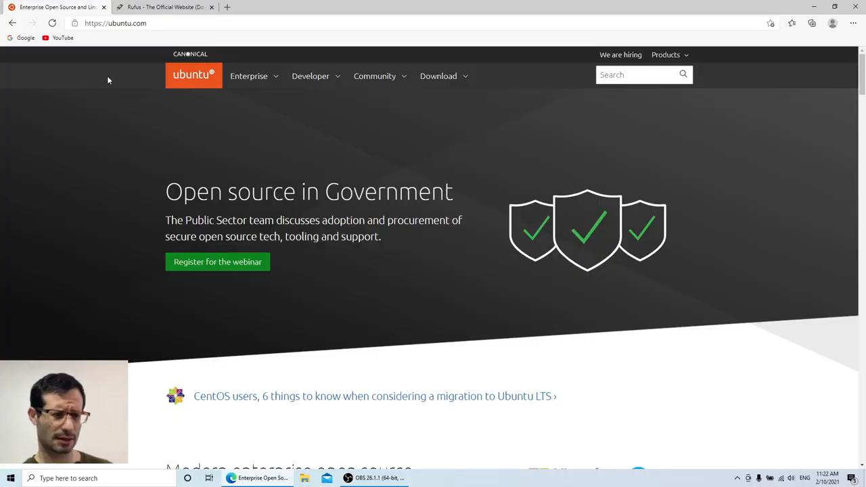
{"action": "mouse_move", "coordinate": [113, 129]}
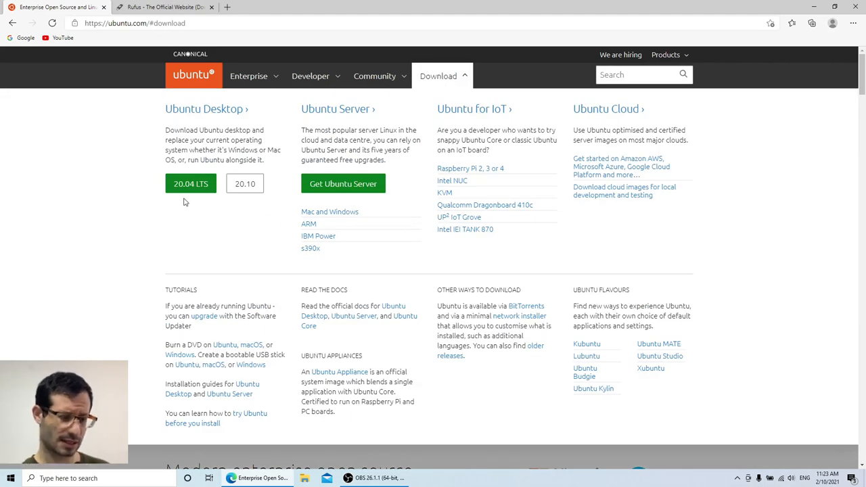
{"action": "mouse_move", "coordinate": [199, 214]}
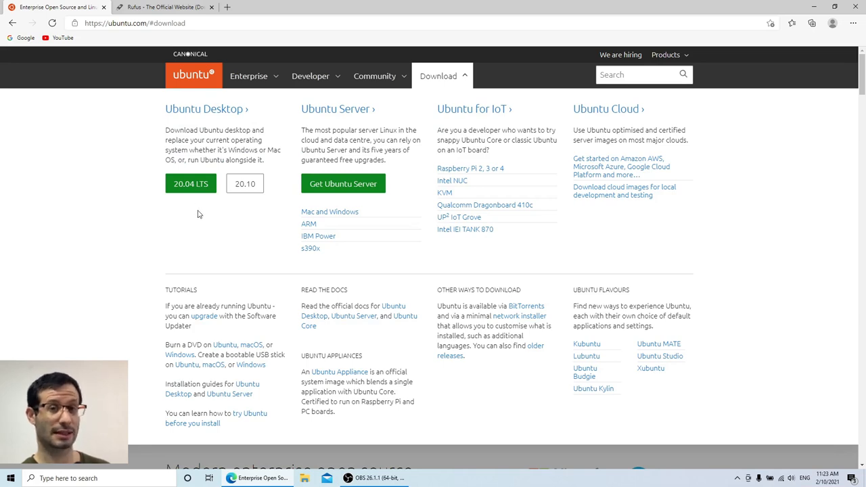
{"action": "mouse_move", "coordinate": [237, 205]}
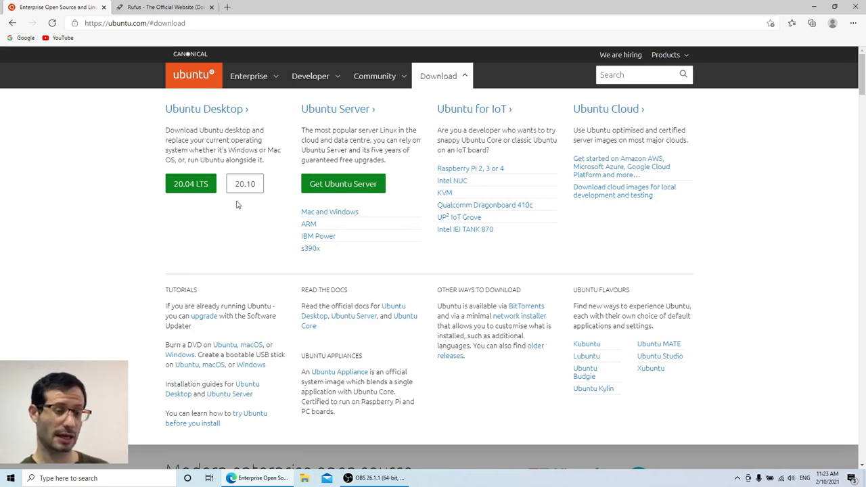
{"action": "mouse_move", "coordinate": [240, 212]}
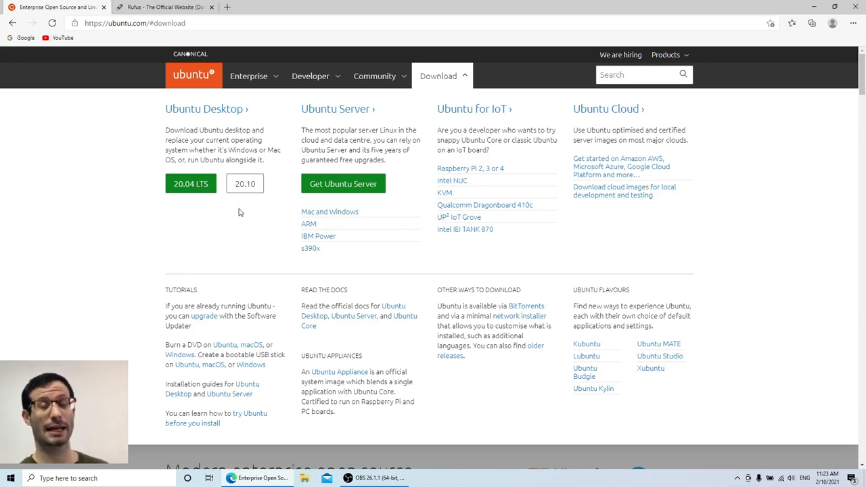
{"action": "mouse_move", "coordinate": [237, 215]}
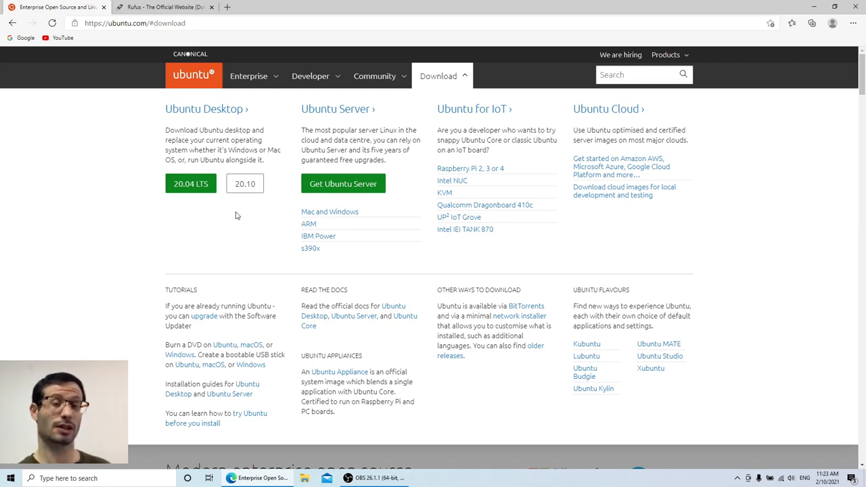
{"action": "mouse_move", "coordinate": [192, 206]}
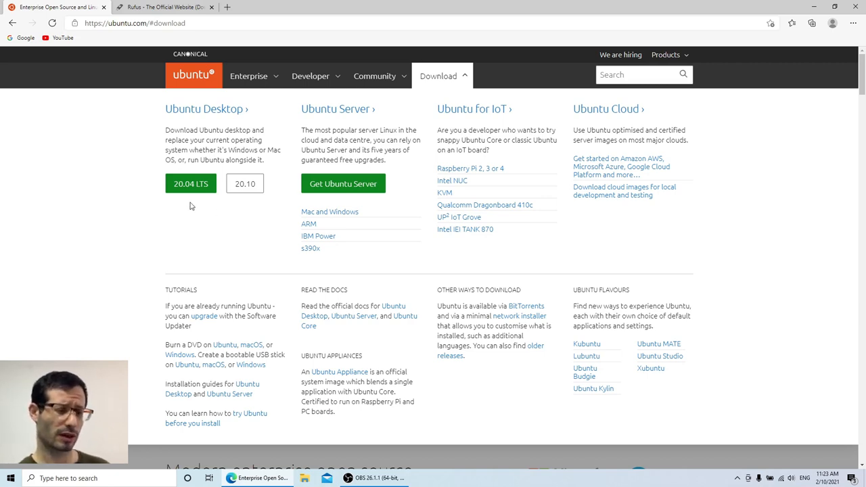
- Start the Ubuntu Desktop 20.04 LTS download, then cancel it from the downloads bar
{"action": "left_click", "coordinate": [190, 184]}
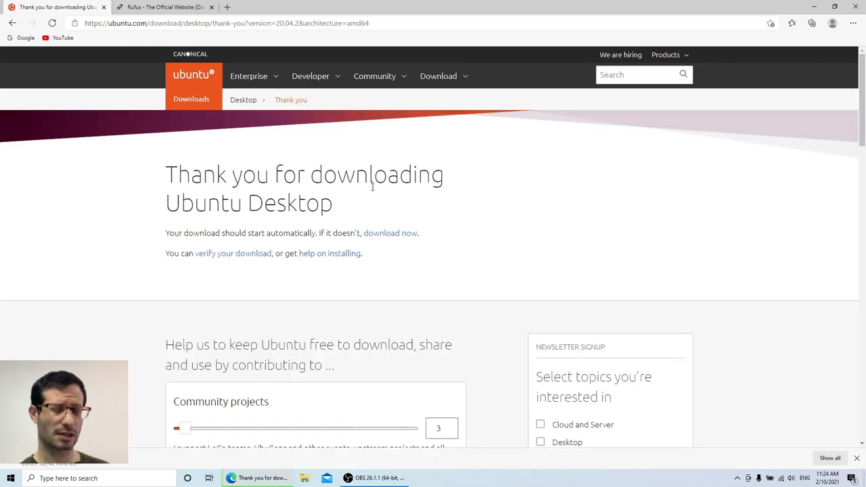
{"action": "scroll", "scroll_direction": "down", "scroll_amount": 3}
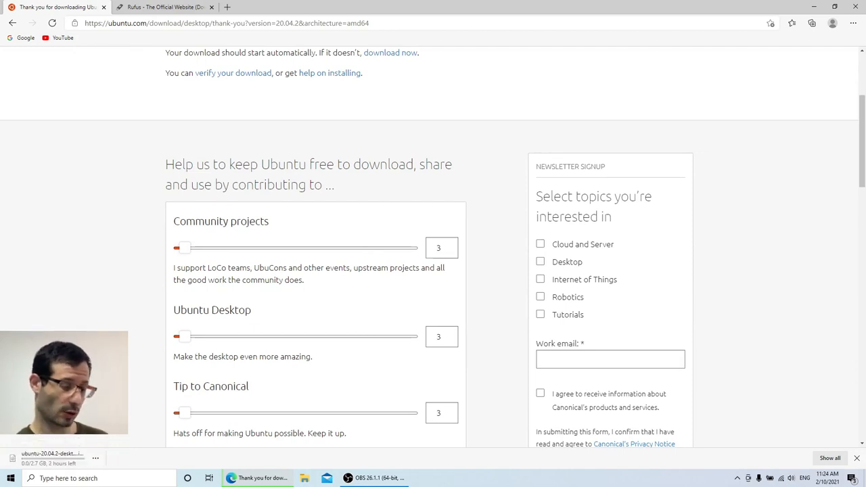
{"action": "left_click", "coordinate": [95, 459]}
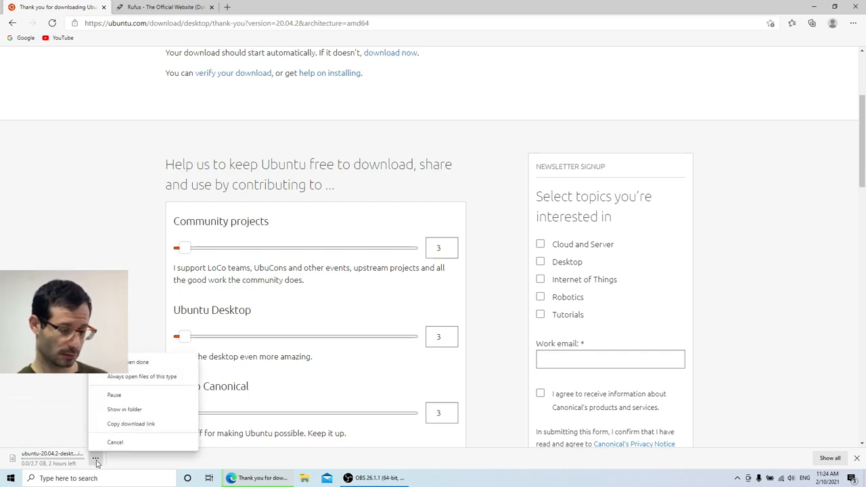
{"action": "left_click", "coordinate": [116, 442]}
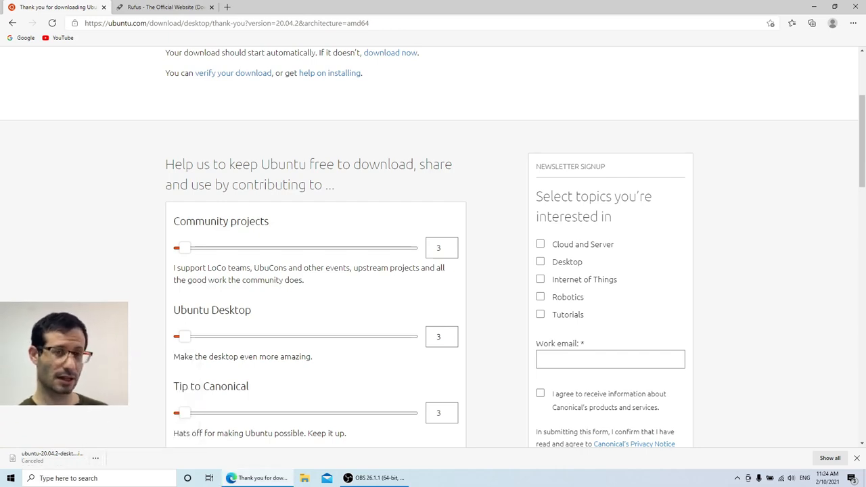
- Switch to the Rufus tab and launch Rufus via a Windows search for 'ru'
{"action": "left_click", "coordinate": [165, 7]}
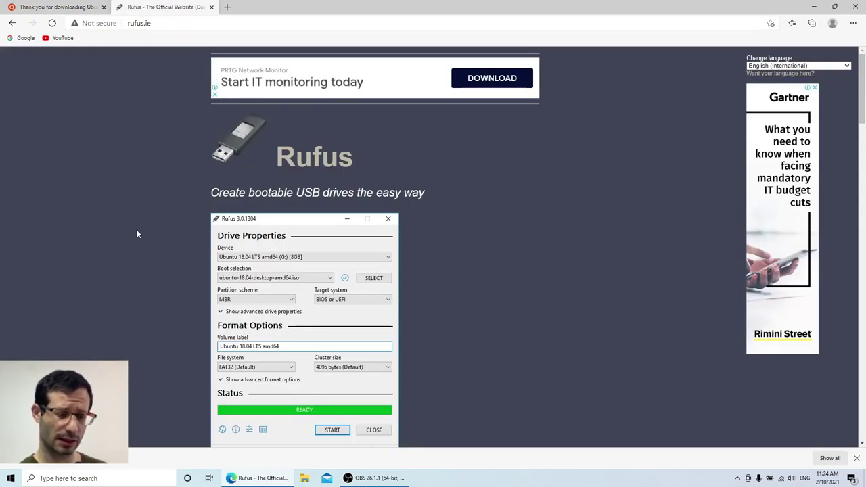
{"action": "type", "text": "ru"}
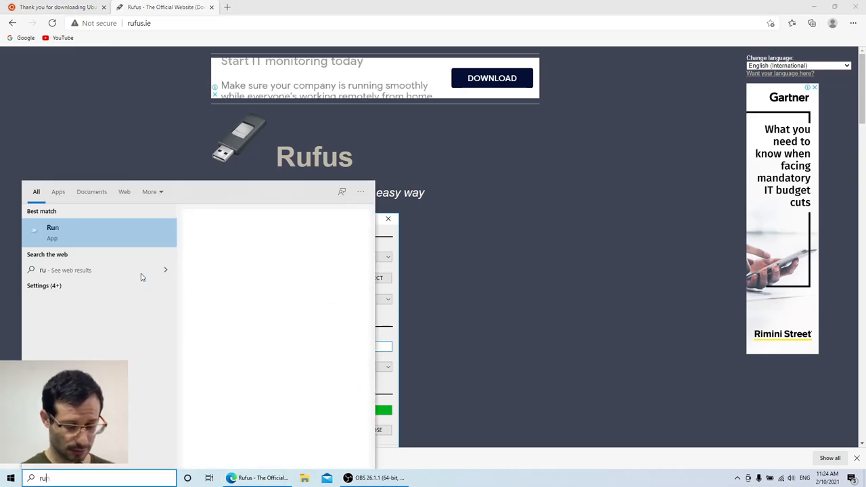
{"action": "left_click", "coordinate": [53, 232]}
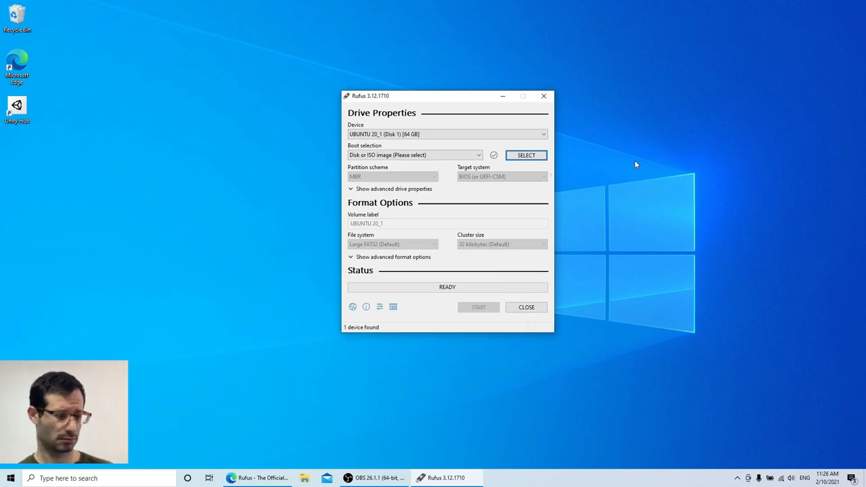
{"action": "mouse_move", "coordinate": [617, 119]}
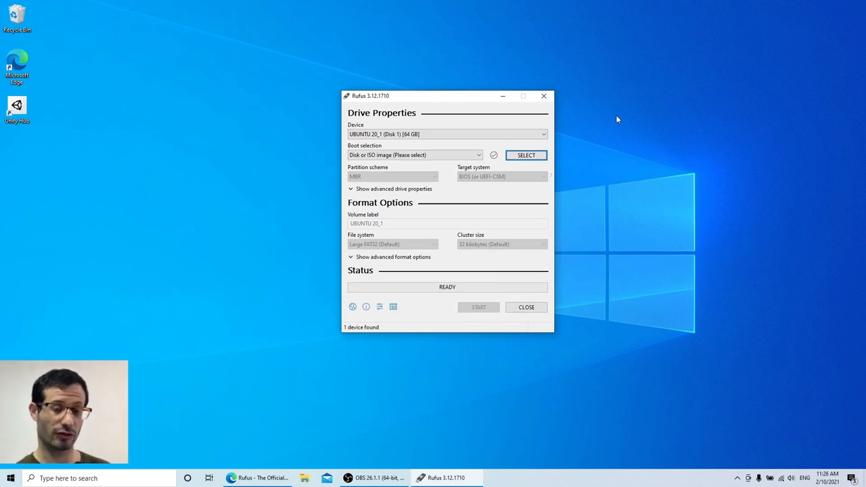
{"action": "mouse_move", "coordinate": [611, 118]}
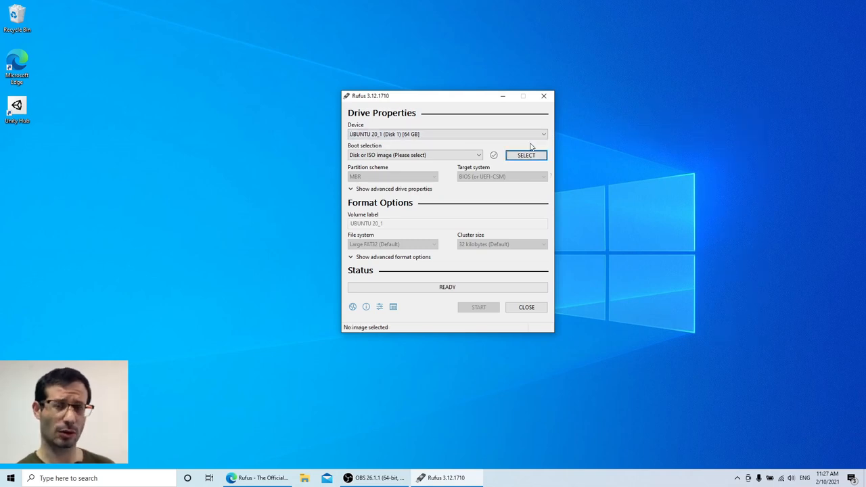
- Load ubuntu-20.10-desktop-amd64.iso into Rufus as the boot image
{"action": "left_click", "coordinate": [526, 155]}
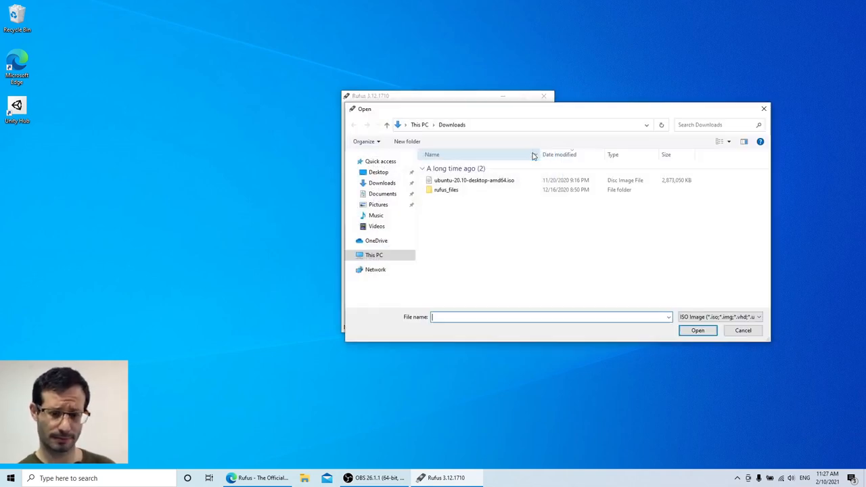
{"action": "left_click", "coordinate": [474, 180]}
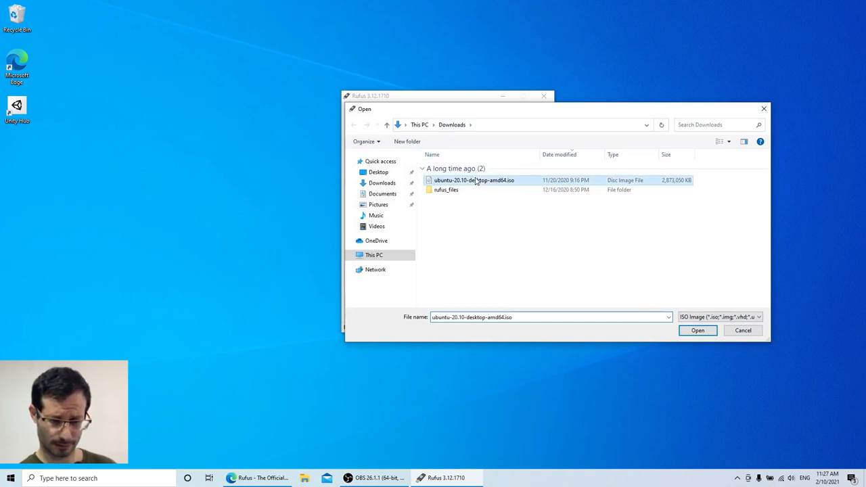
{"action": "left_click", "coordinate": [698, 330]}
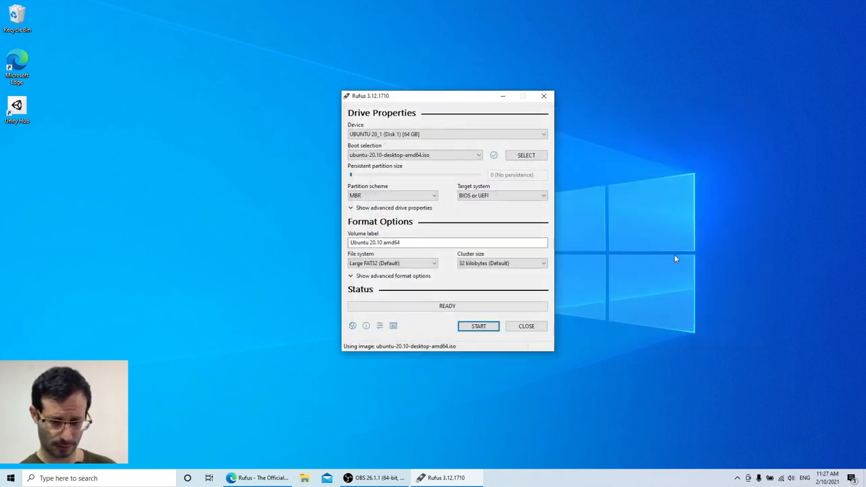
{"action": "mouse_move", "coordinate": [627, 207]}
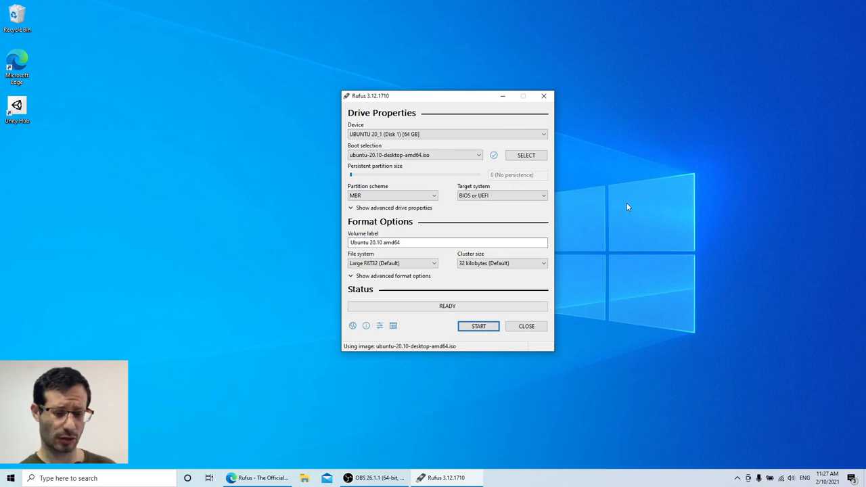
- Write the image to the USB drive in ISO Image mode, accepting data erasure
{"action": "left_click", "coordinate": [479, 326]}
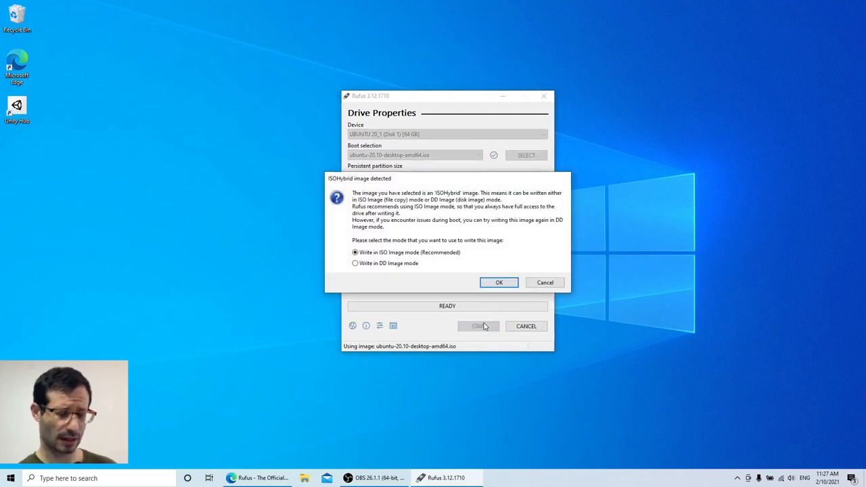
{"action": "left_click", "coordinate": [499, 282]}
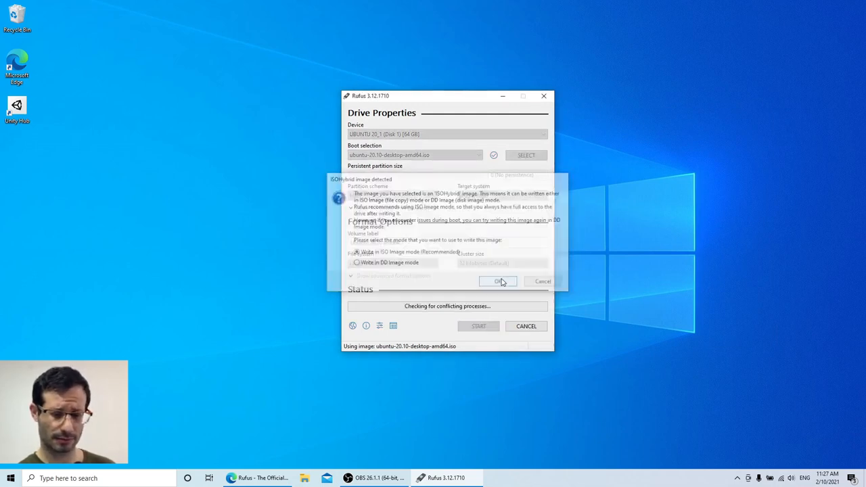
{"action": "left_click", "coordinate": [498, 281]}
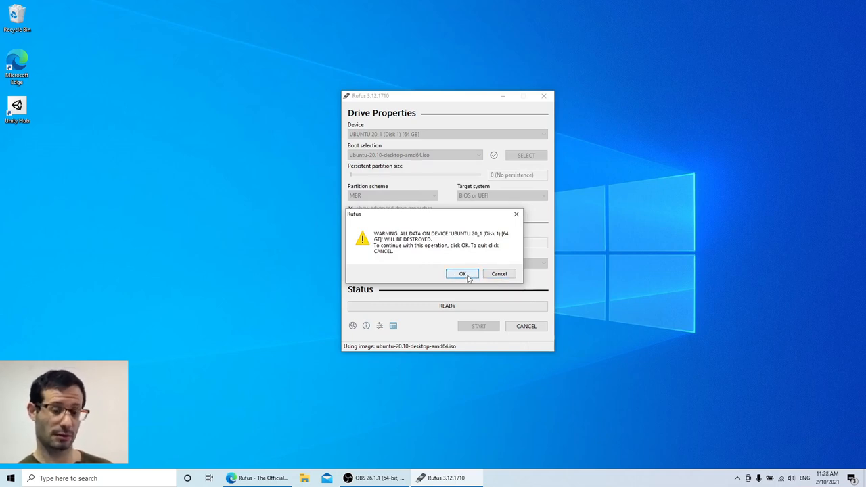
{"action": "left_click", "coordinate": [463, 273]}
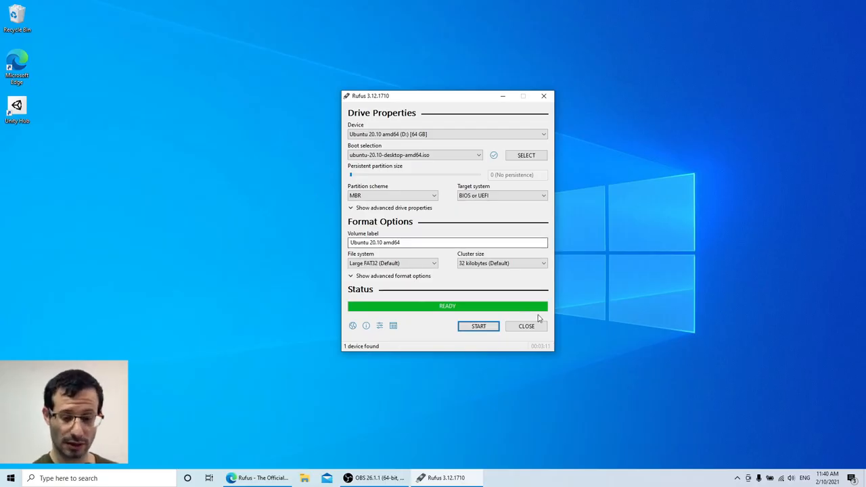
- Close Rufus and restart Windows from the Start menu power options
{"action": "left_click", "coordinate": [525, 326]}
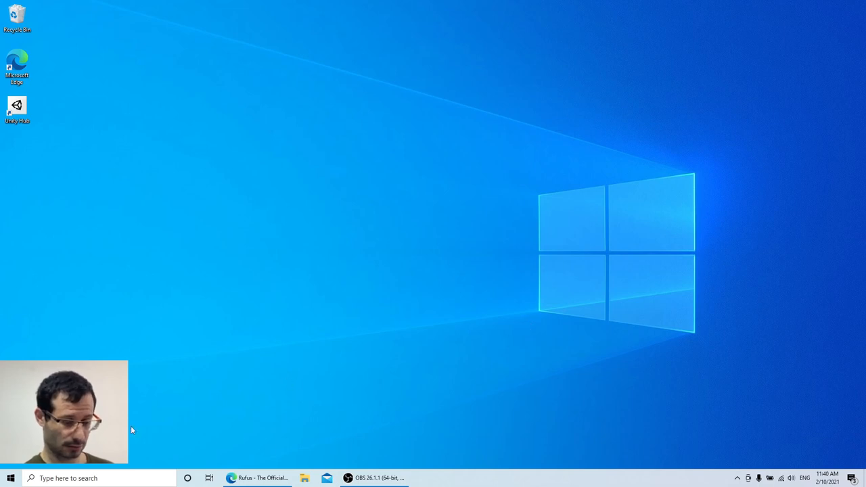
{"action": "left_click", "coordinate": [10, 478]}
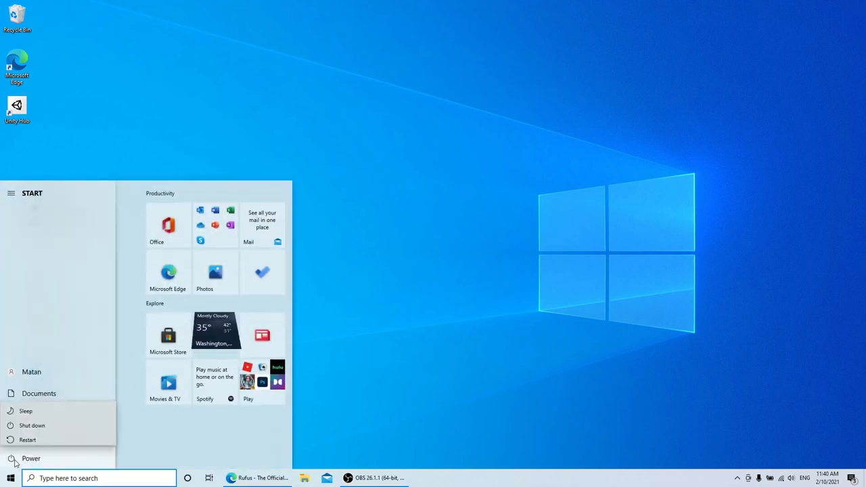
{"action": "left_click", "coordinate": [27, 439]}
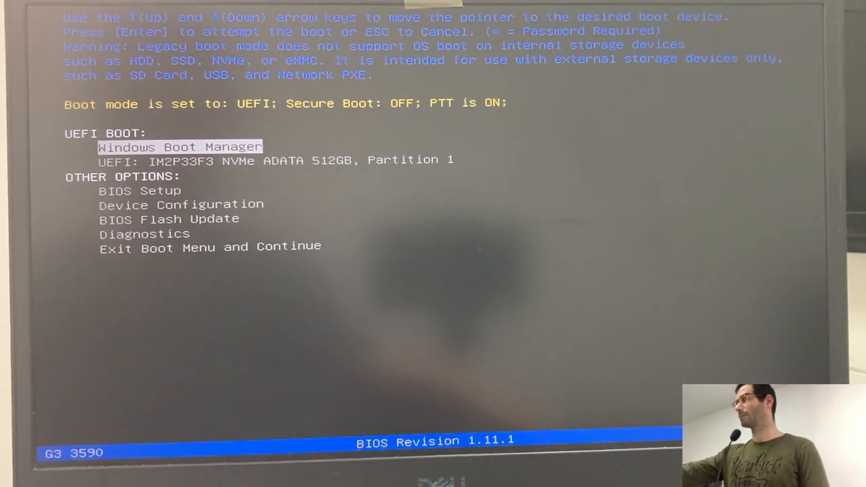
- In Dell BIOS Setup, set SATA Operation to AHCI, disable Secure Boot, and save
{"action": "left_click", "coordinate": [139, 190]}
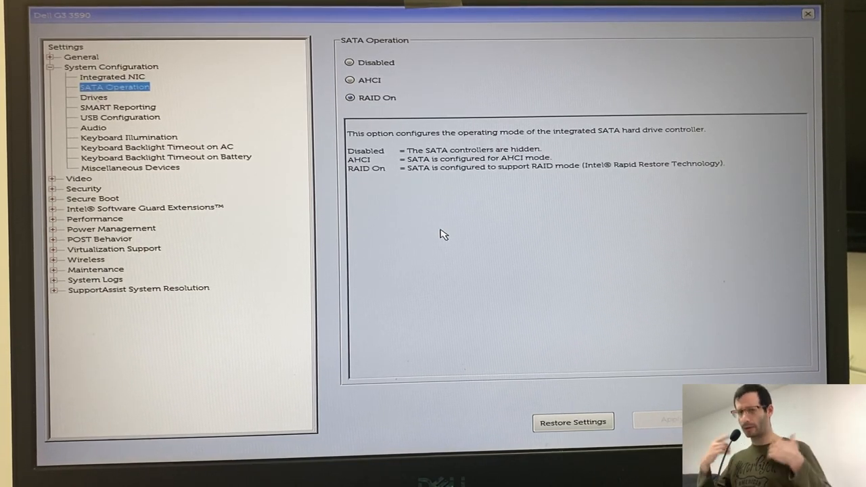
{"action": "mouse_move", "coordinate": [450, 224]}
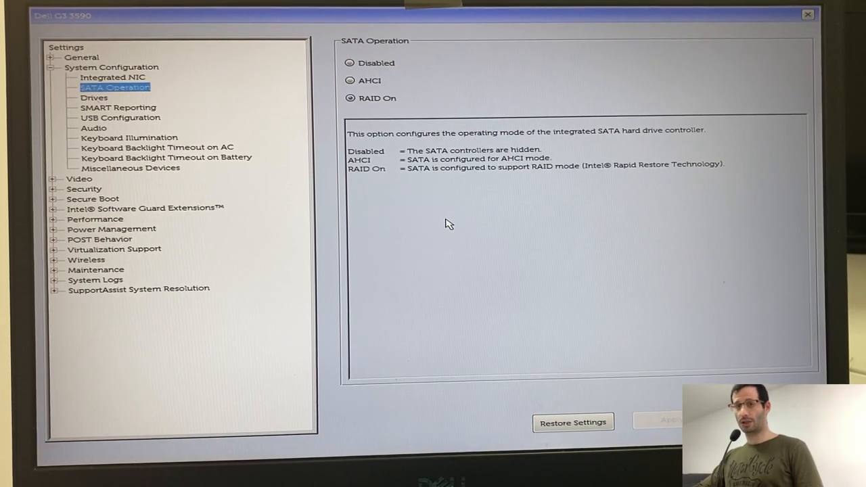
{"action": "mouse_move", "coordinate": [327, 73]}
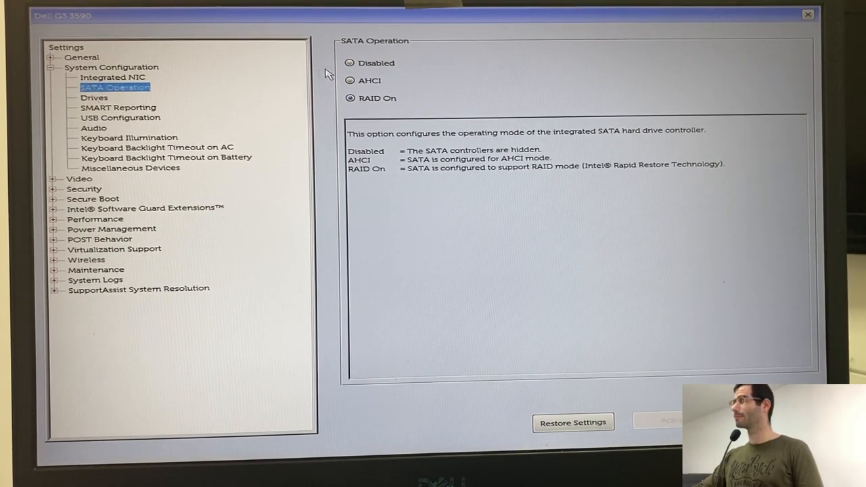
{"action": "left_click", "coordinate": [350, 81]}
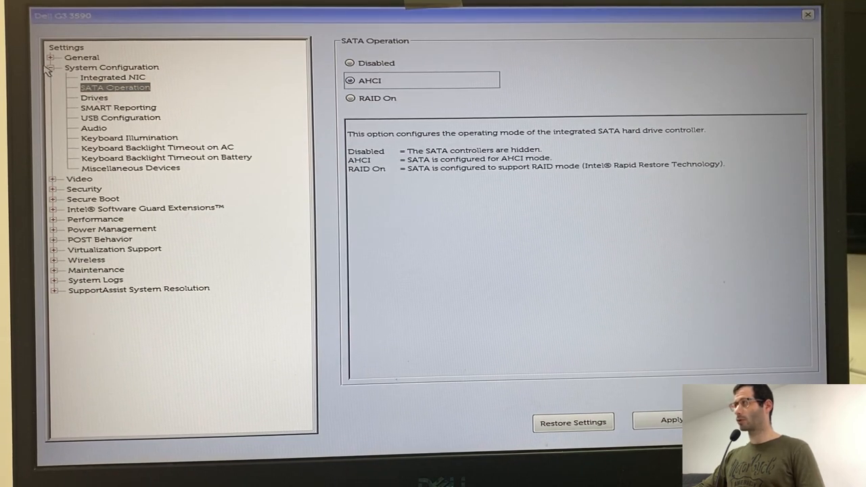
{"action": "left_click", "coordinate": [53, 67]}
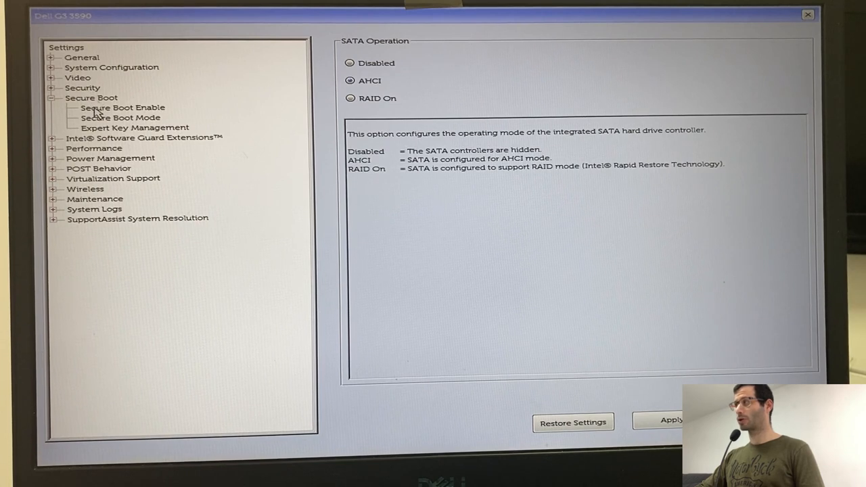
{"action": "left_click", "coordinate": [122, 108]}
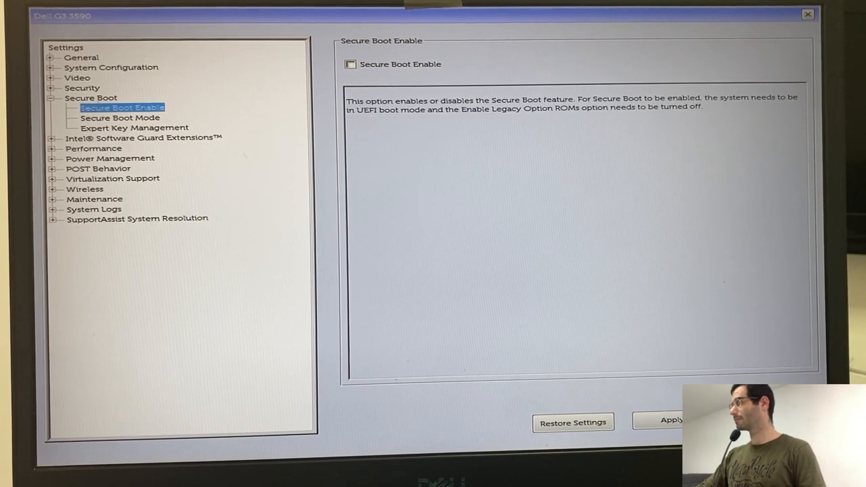
{"action": "left_click", "coordinate": [672, 420]}
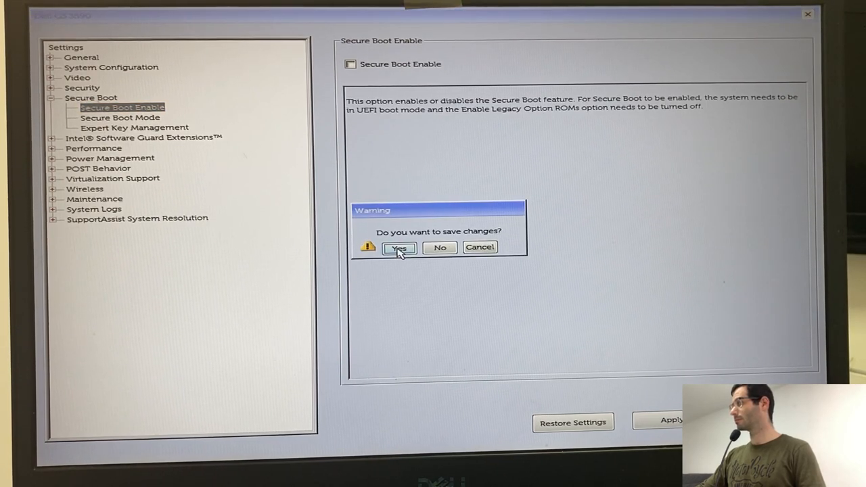
{"action": "left_click", "coordinate": [398, 247]}
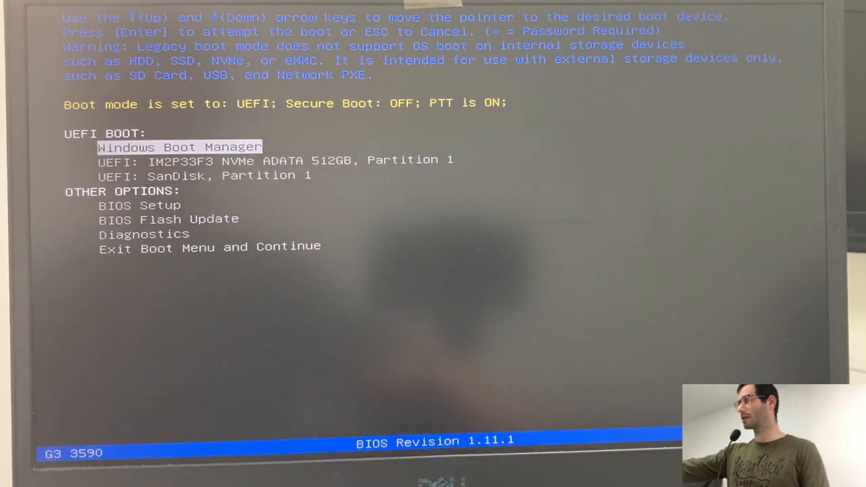
- Select 'UEFI: SanDisk, Partition 1' in the one-time boot menu
{"action": "key", "text": "Down"}
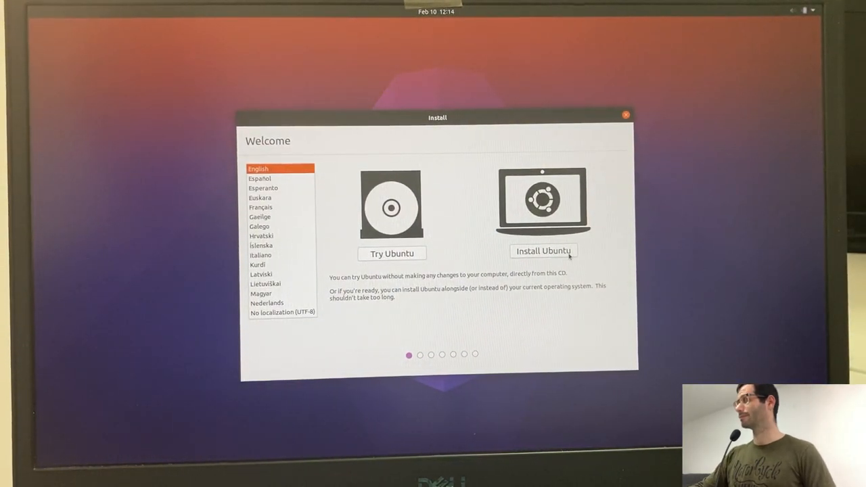
- Start the English Ubuntu install, keeping the English (US) keyboard and skipping Wi‑Fi
{"action": "left_click", "coordinate": [544, 251]}
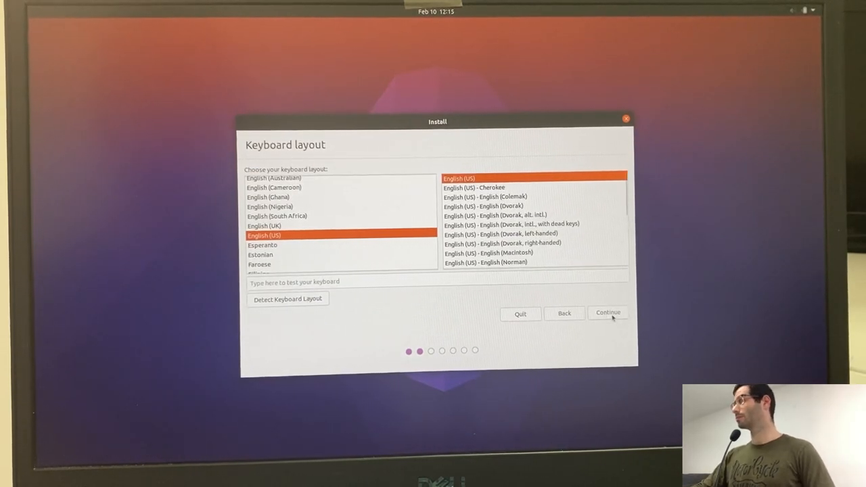
{"action": "left_click", "coordinate": [607, 313]}
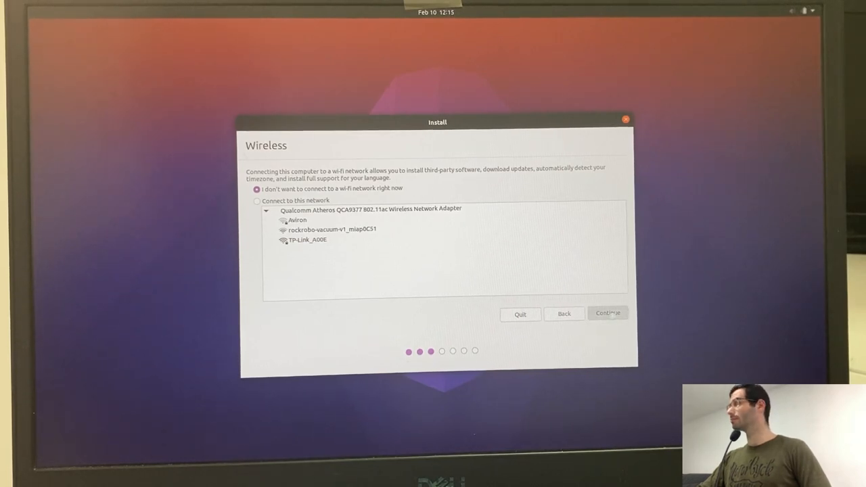
{"action": "left_click", "coordinate": [607, 313]}
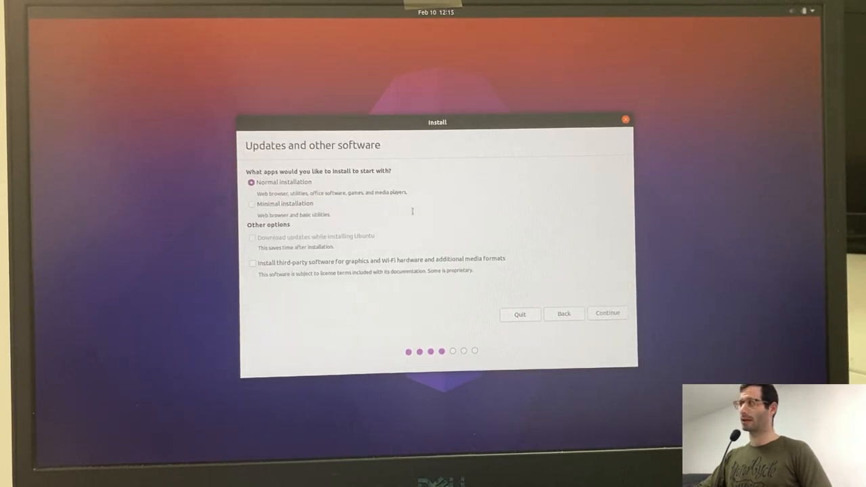
- Choose Minimal installation with third-party software and continue
{"action": "left_click", "coordinate": [252, 204]}
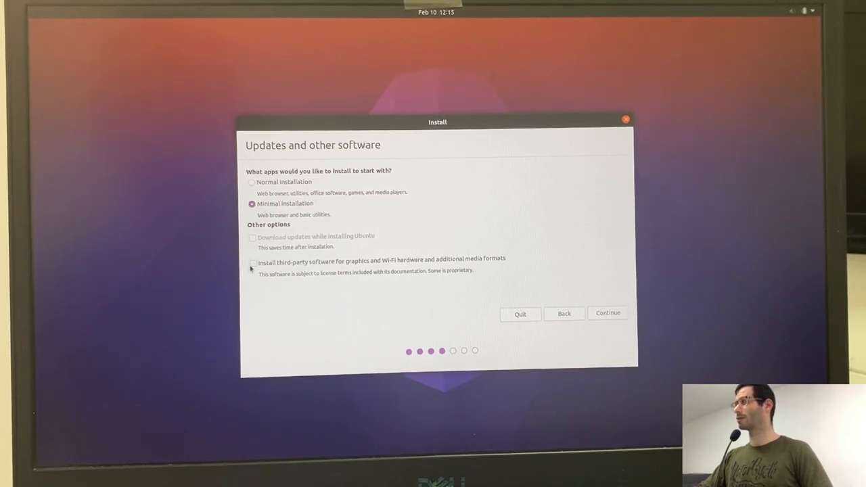
{"action": "left_click", "coordinate": [252, 263]}
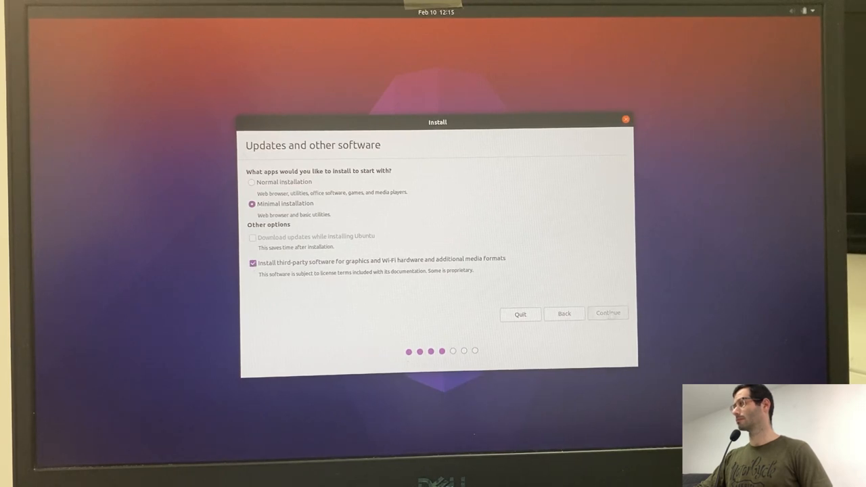
{"action": "left_click", "coordinate": [607, 312]}
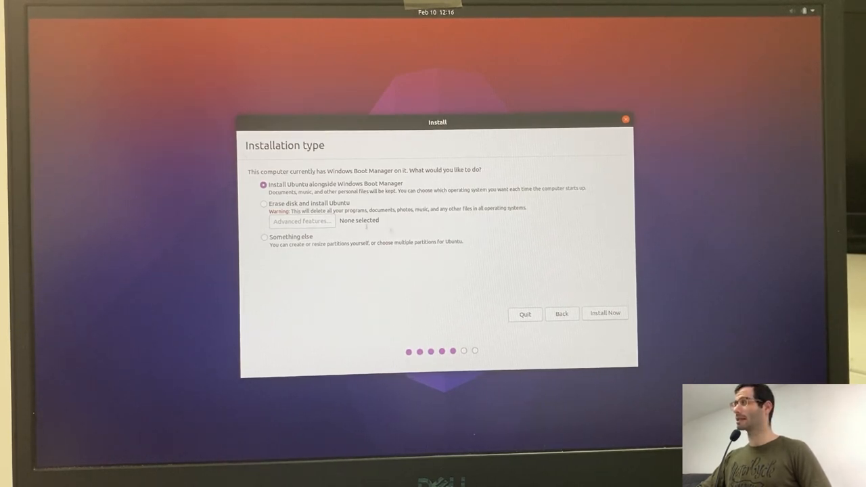
- Choose 'Something else' partitioning and delete the old ext4 partition /dev/sda1
{"action": "left_click", "coordinate": [264, 237]}
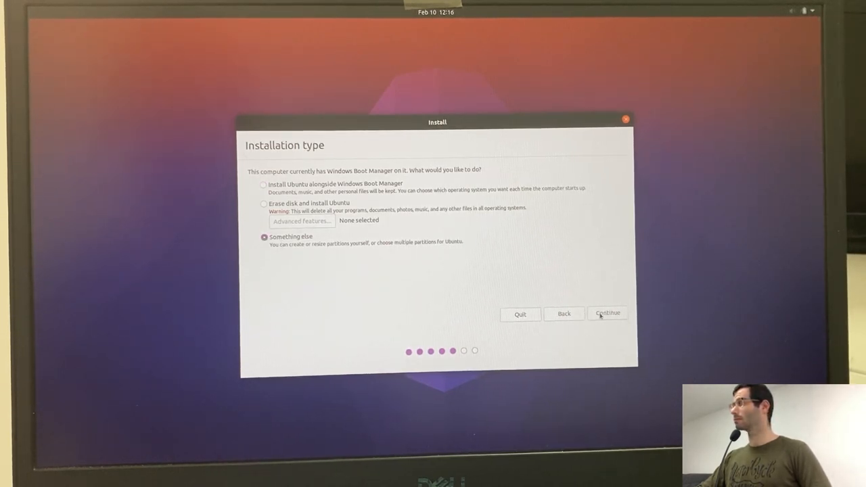
{"action": "left_click", "coordinate": [607, 313]}
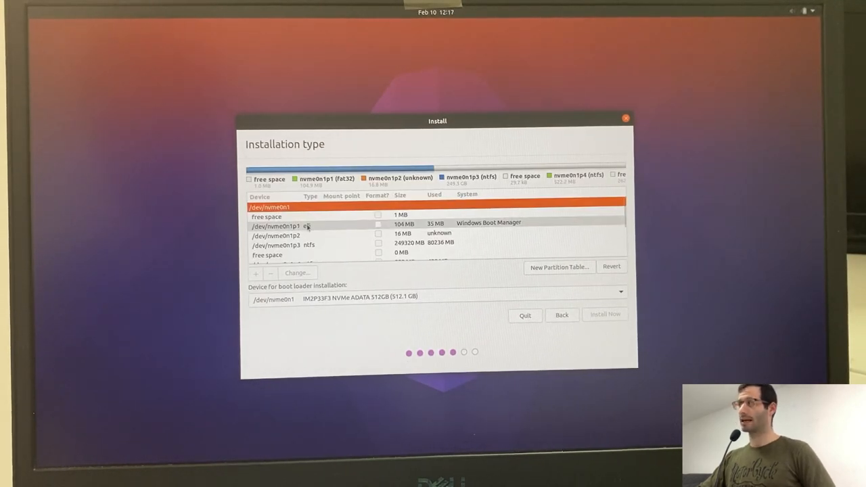
{"action": "scroll", "scroll_direction": "down", "scroll_amount": 3}
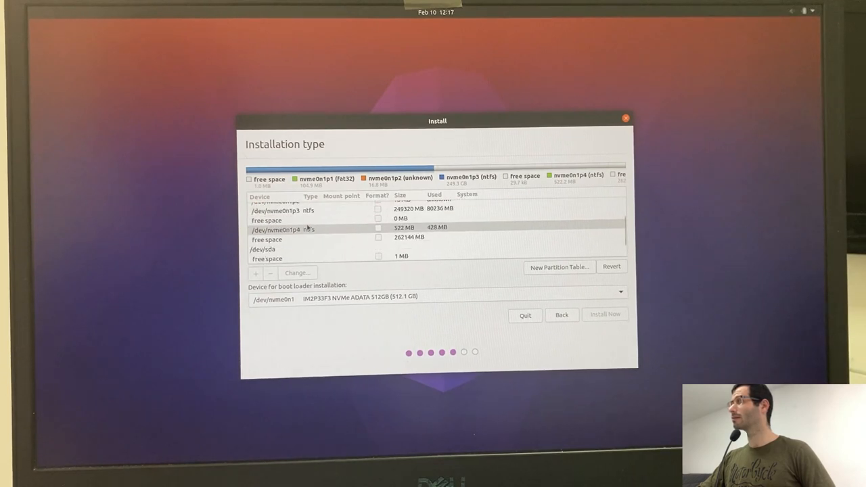
{"action": "scroll", "scroll_direction": "down", "scroll_amount": 3}
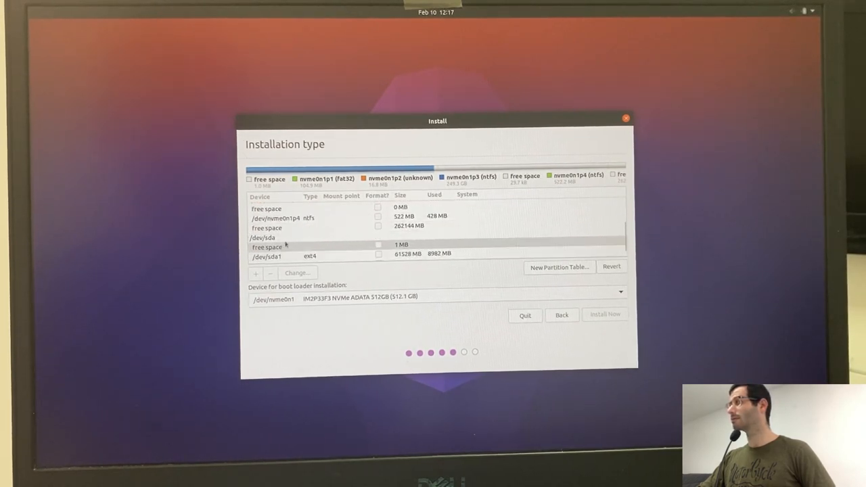
{"action": "left_click", "coordinate": [264, 237]}
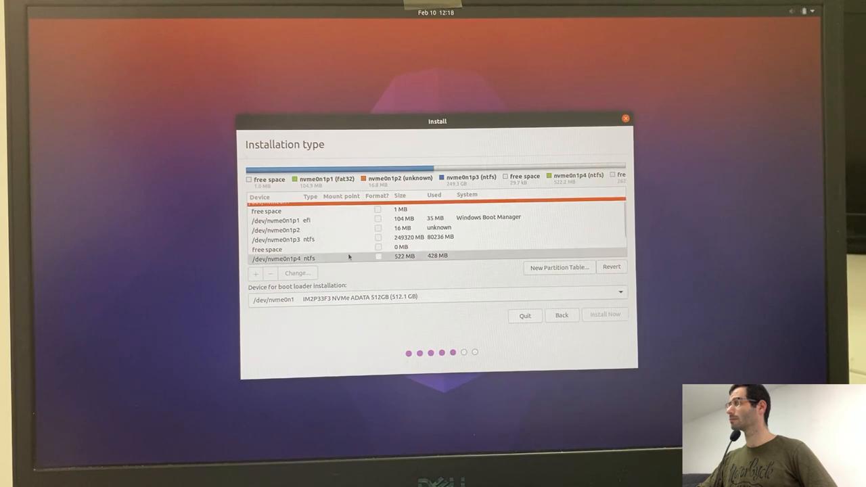
{"action": "scroll", "scroll_direction": "down", "scroll_amount": 3}
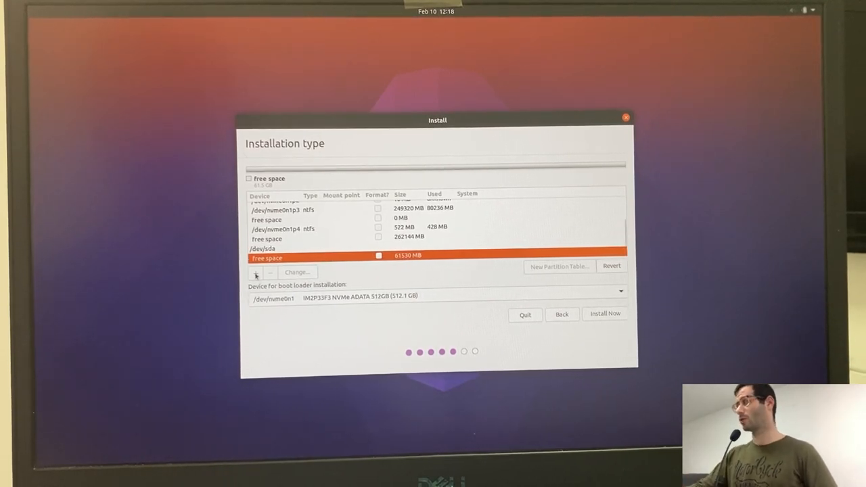
- Create a 2000 MB swap partition in the USB drive's free space
{"action": "left_click", "coordinate": [256, 272]}
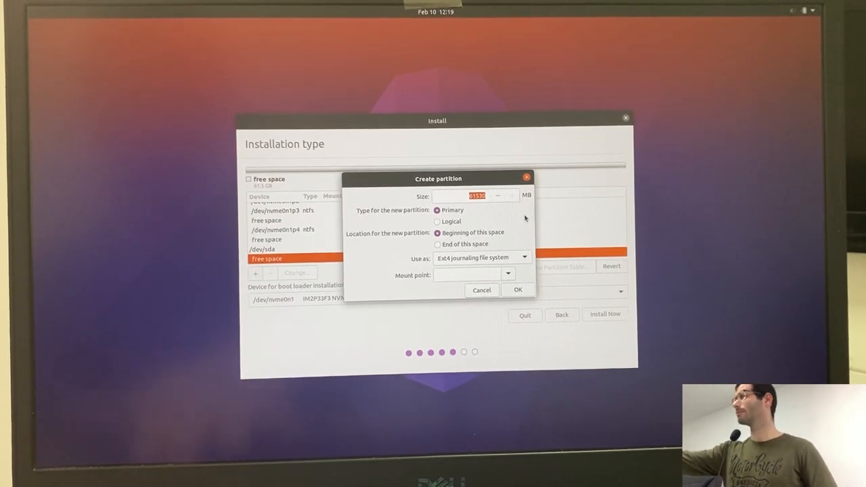
{"action": "type", "text": "2000"}
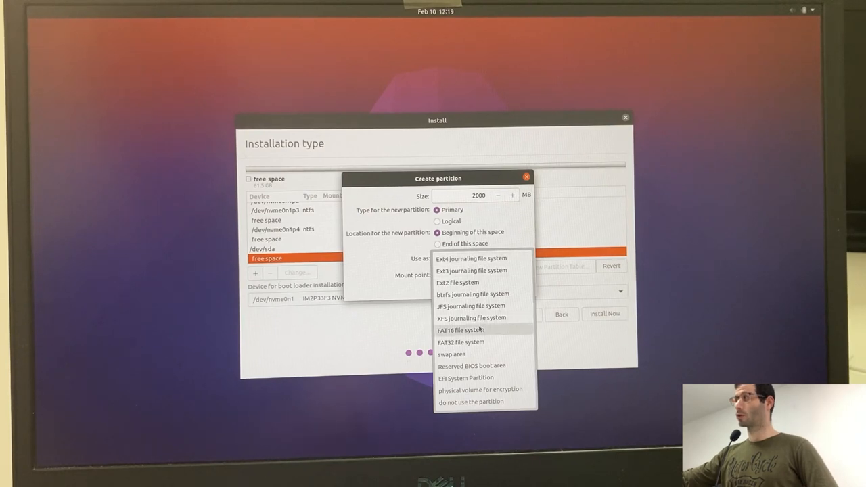
{"action": "left_click", "coordinate": [452, 354]}
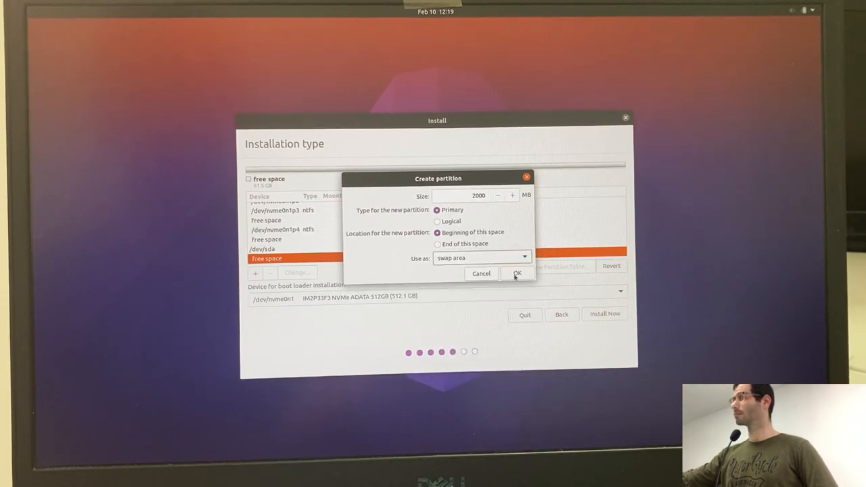
{"action": "left_click", "coordinate": [517, 273]}
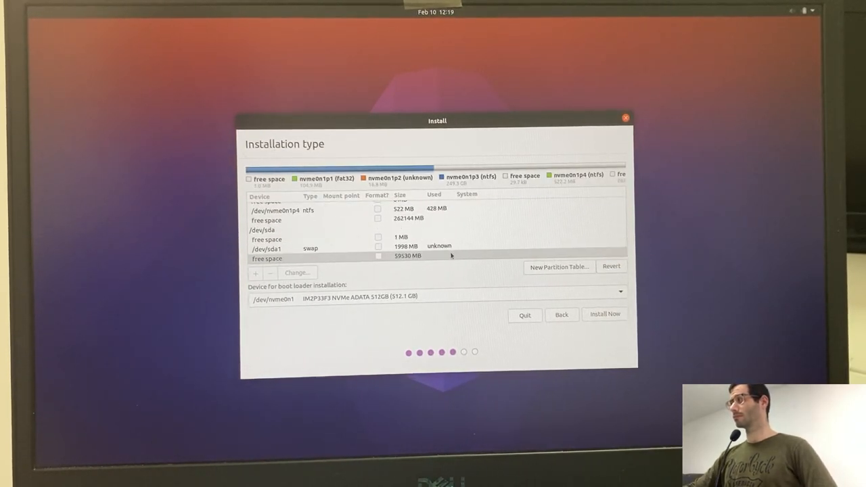
- Create an ext4 partition mounted at / in the remaining free space
{"action": "left_click", "coordinate": [338, 259]}
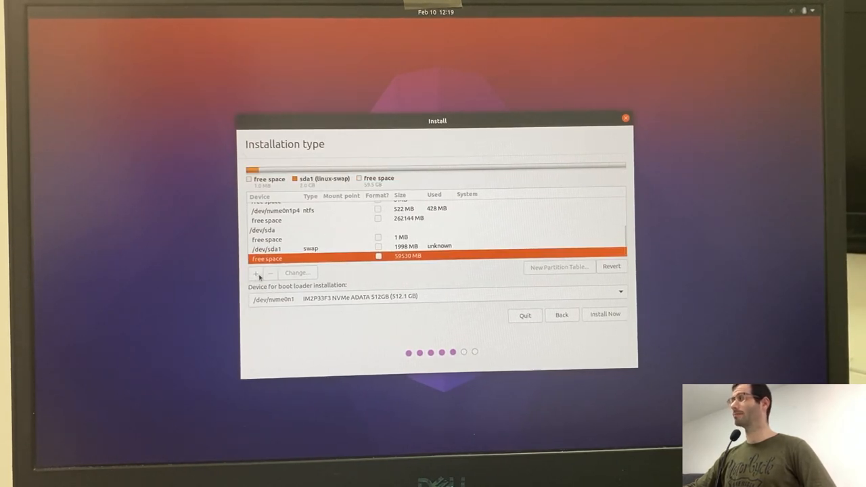
{"action": "left_click", "coordinate": [256, 273]}
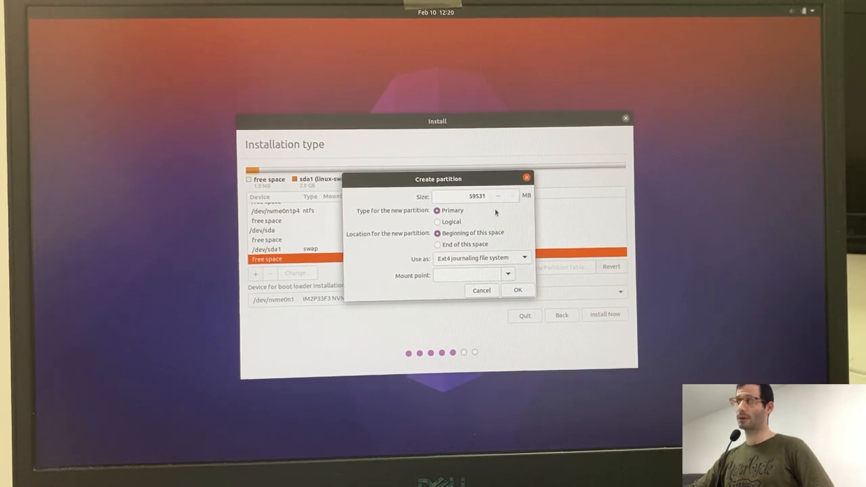
{"action": "mouse_move", "coordinate": [496, 223]}
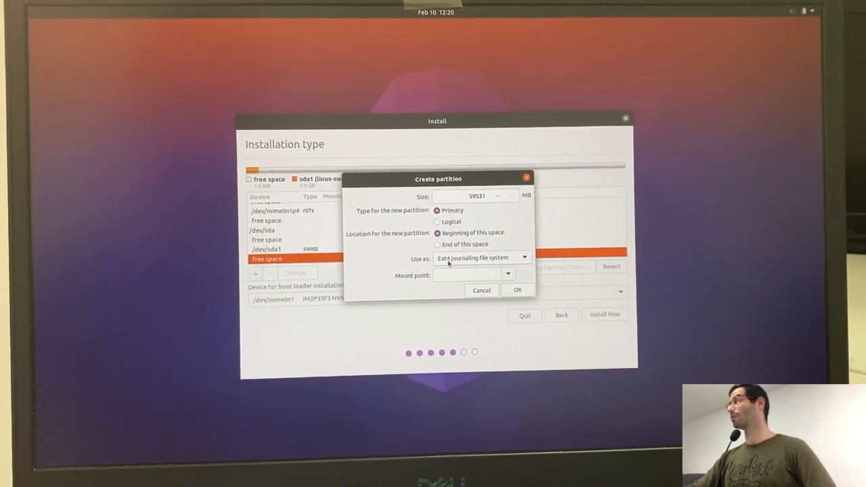
{"action": "left_click", "coordinate": [508, 274]}
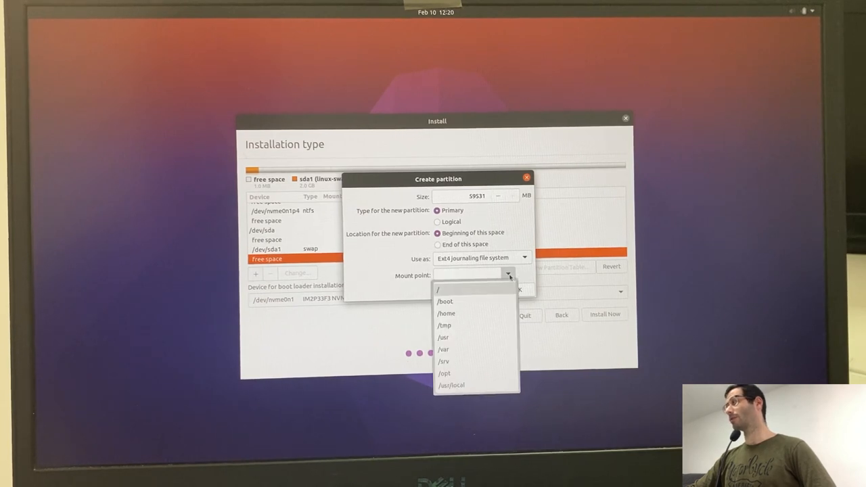
{"action": "left_click", "coordinate": [439, 290]}
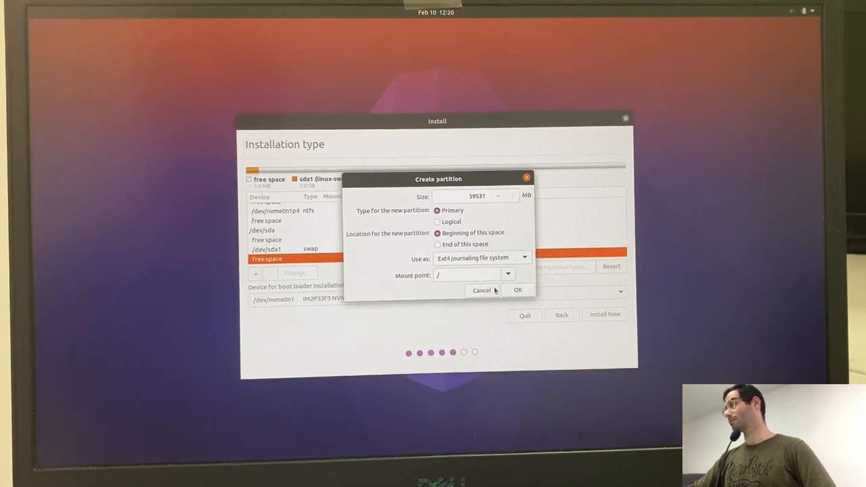
{"action": "left_click", "coordinate": [518, 290]}
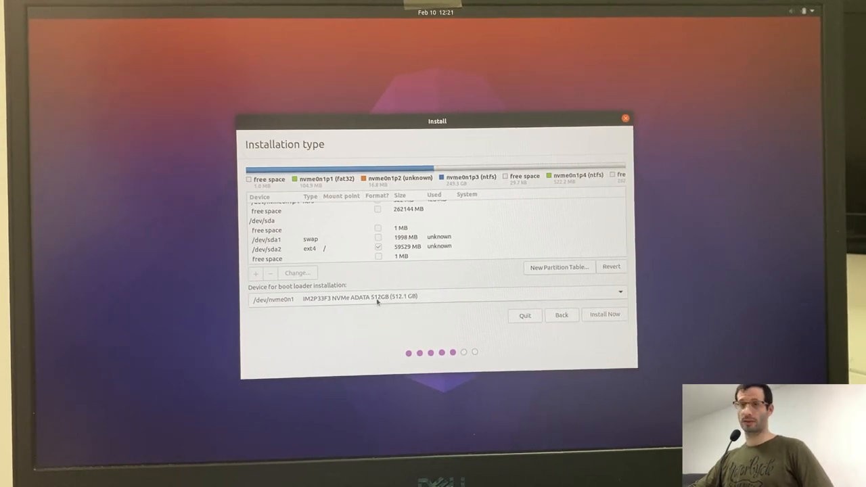
{"action": "mouse_move", "coordinate": [431, 306]}
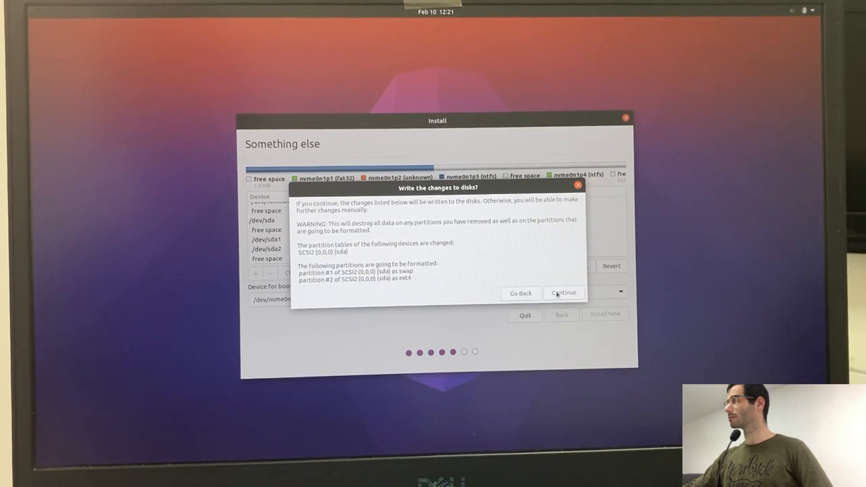
- Confirm writing the partition changes and set the time zone to Cairo
{"action": "left_click", "coordinate": [564, 292]}
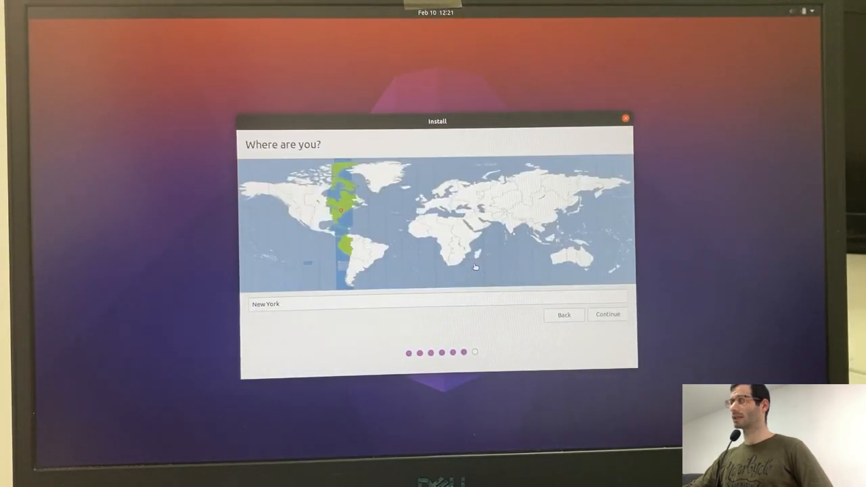
{"action": "left_click", "coordinate": [467, 217]}
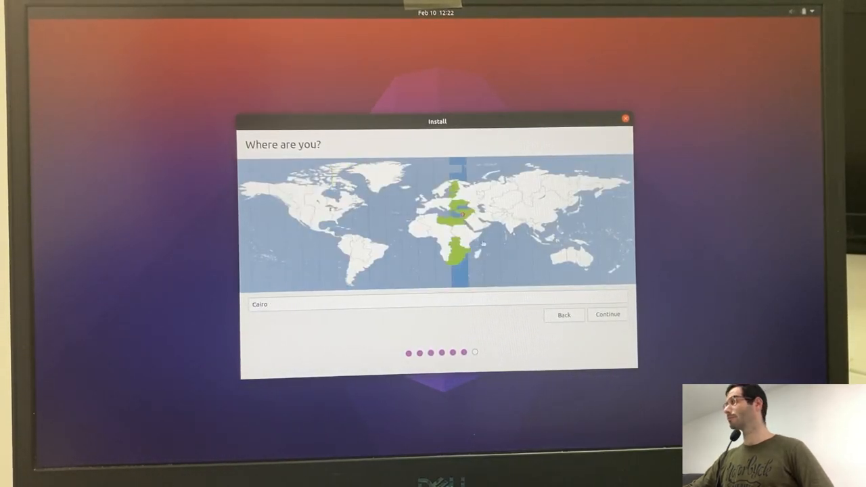
{"action": "left_click", "coordinate": [607, 314]}
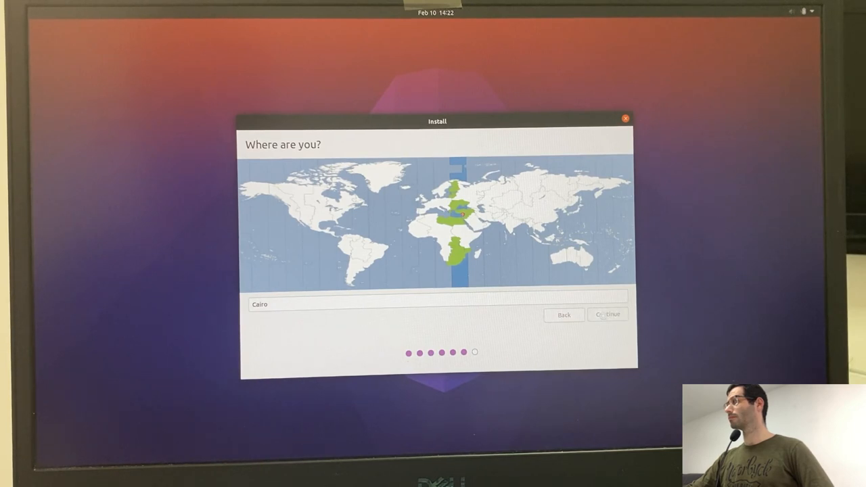
- Fill in the user account as 'matan' and begin the installation
{"action": "left_click", "coordinate": [607, 315]}
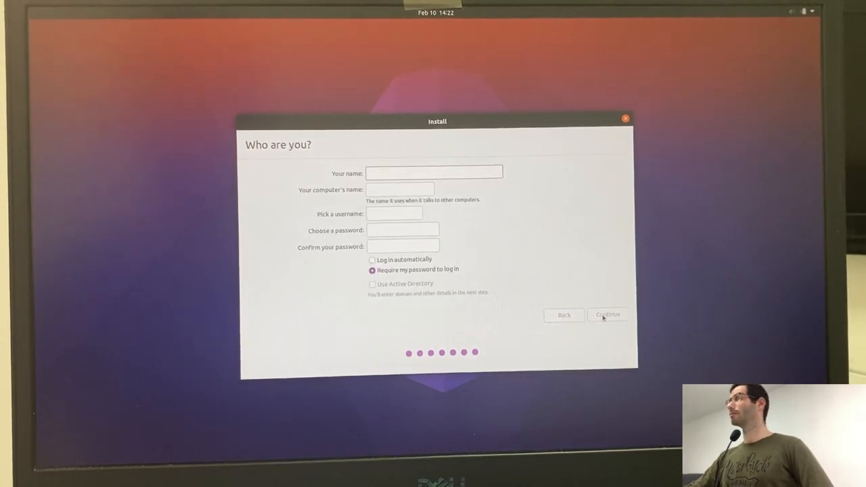
{"action": "type", "text": "matan"}
{"action": "left_click", "coordinate": [400, 189]}
{"action": "type", "text": "ubuntu"}
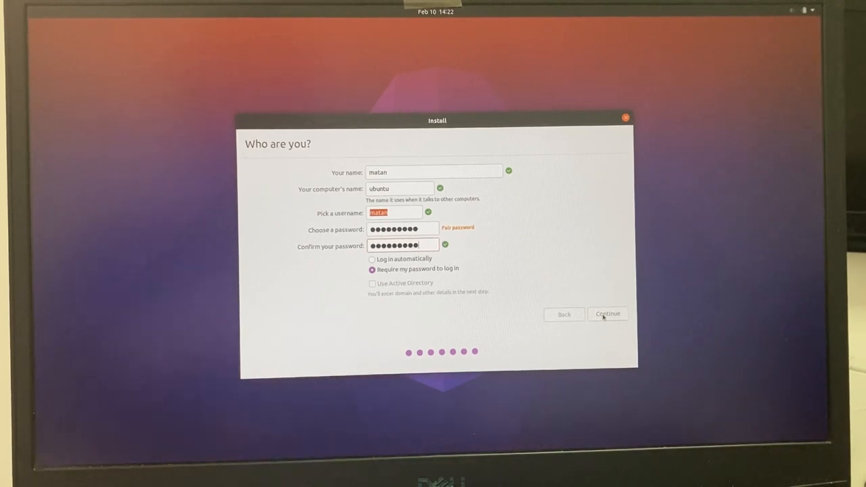
{"action": "left_click", "coordinate": [607, 314]}
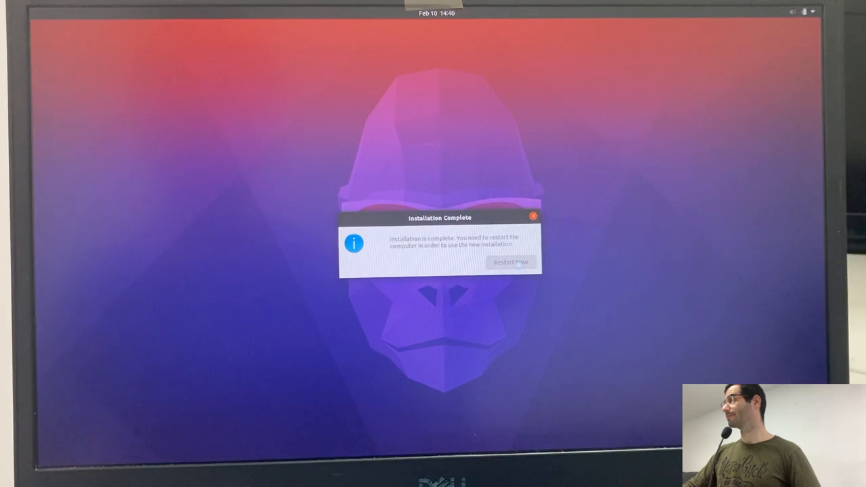
- Restart into Dell BIOS Setup and set System Configuration > SATA Operation to AHCI
{"action": "left_click", "coordinate": [511, 262]}
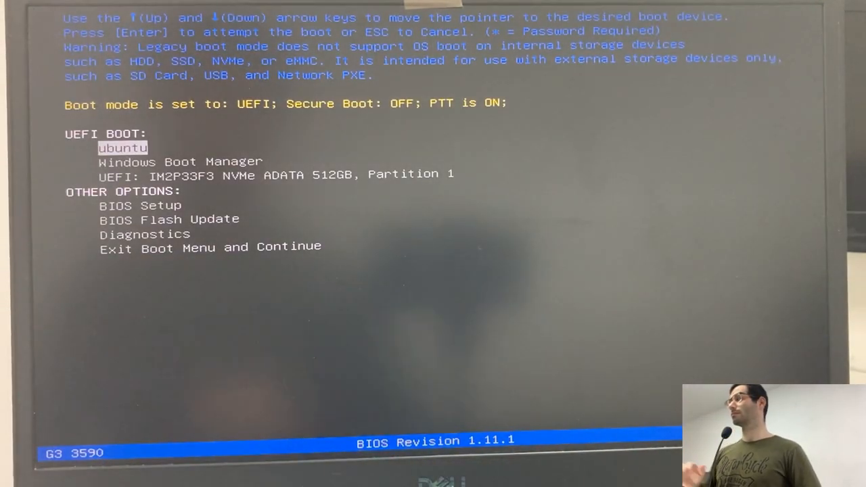
{"action": "key", "text": "down"}
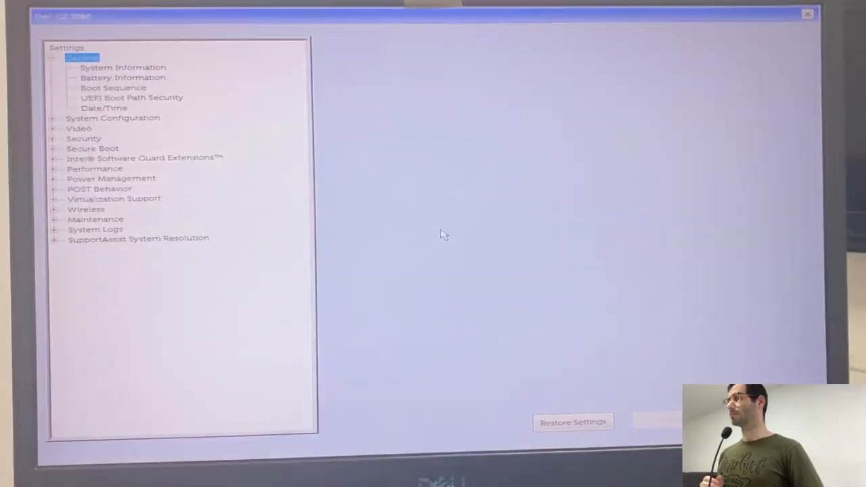
{"action": "left_click", "coordinate": [53, 57]}
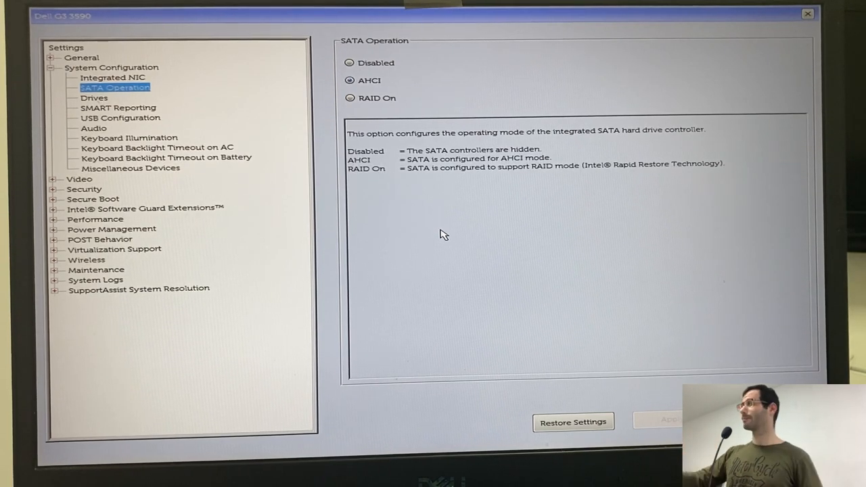
{"action": "left_click", "coordinate": [350, 98]}
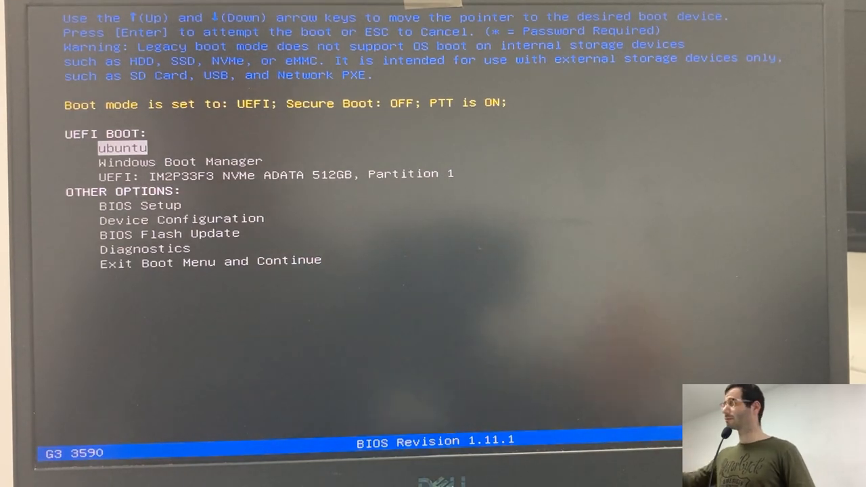
- Boot into Windows and search the Start menu for System Configuration
{"action": "key", "text": "Return"}
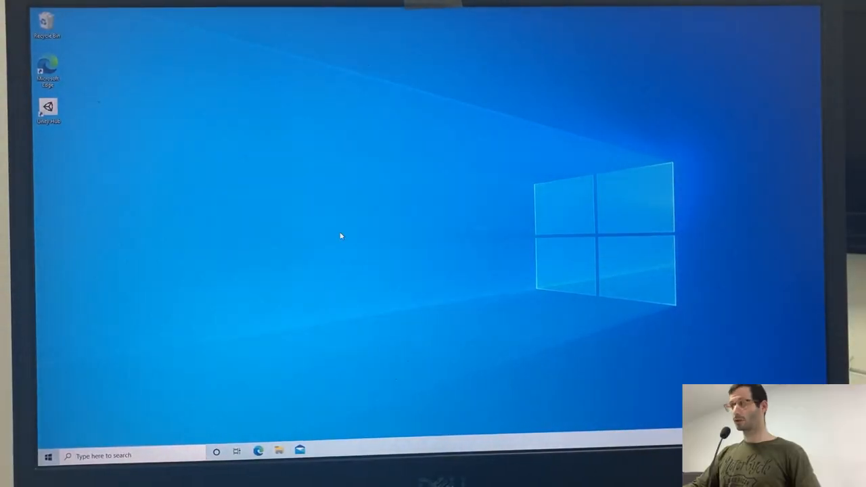
{"action": "left_click", "coordinate": [48, 455]}
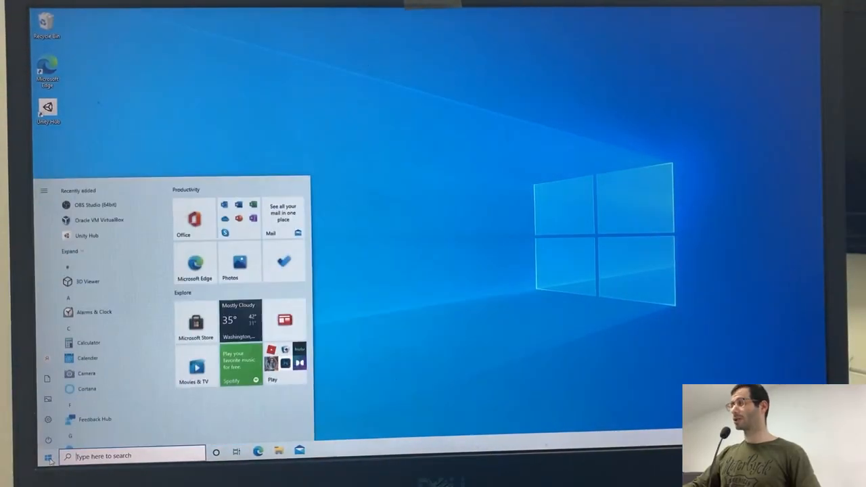
{"action": "type", "text": "control Panel"}
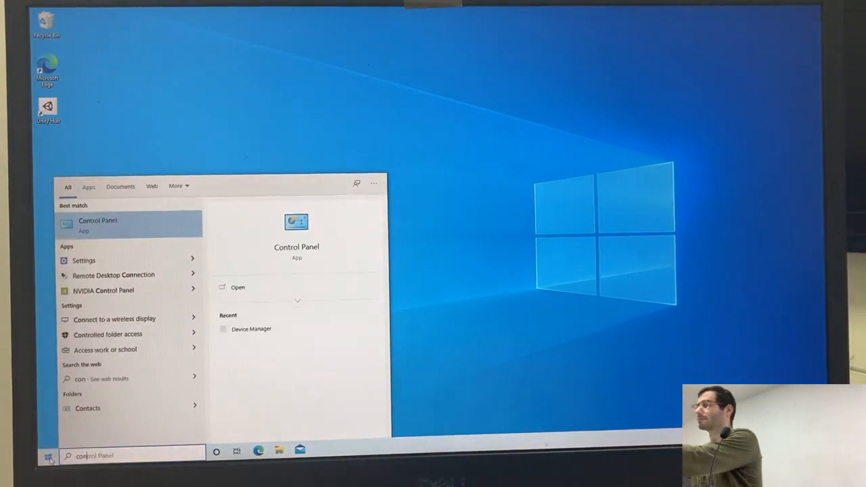
{"action": "type", "text": "confi"}
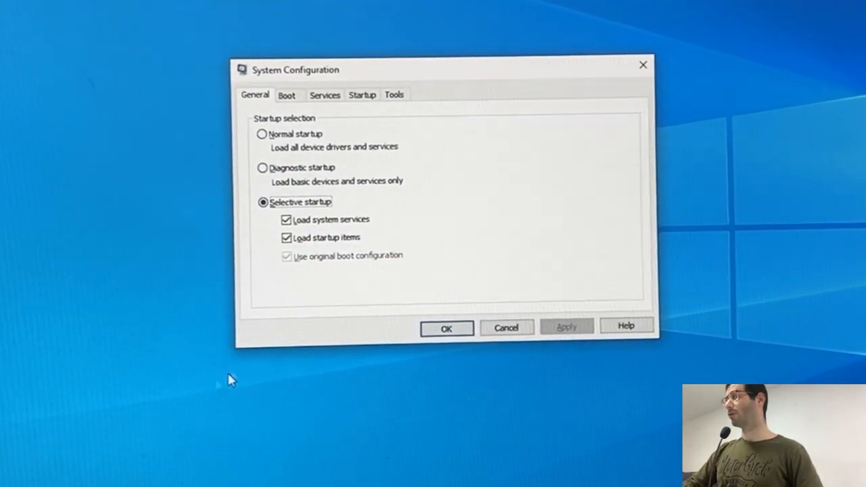
- Enable Safe boot (Minimal) on the Boot tab, save, and restart
{"action": "left_click", "coordinate": [286, 94]}
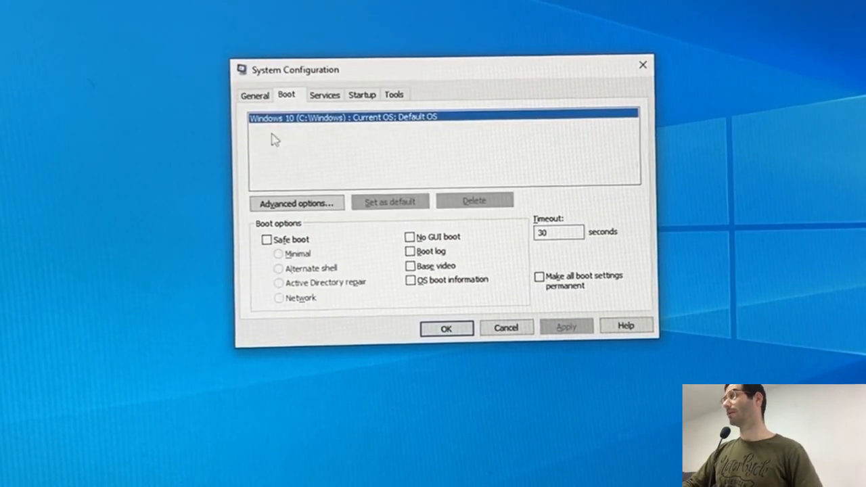
{"action": "left_click", "coordinate": [267, 239]}
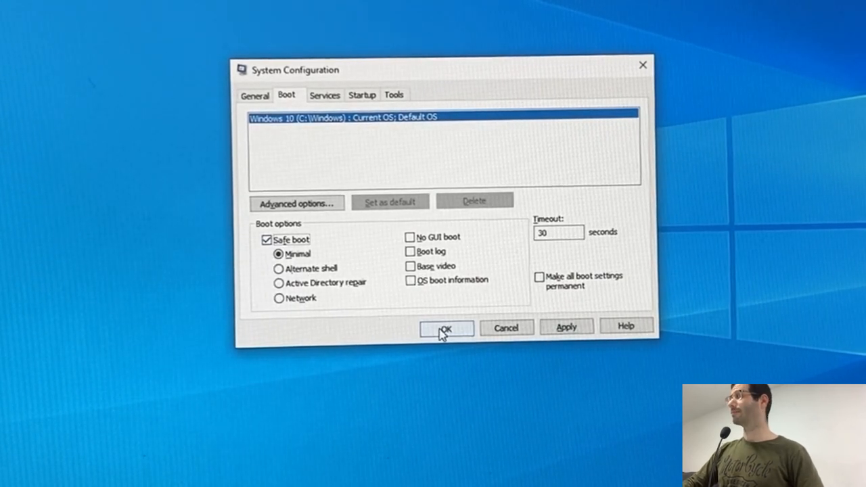
{"action": "left_click", "coordinate": [446, 329]}
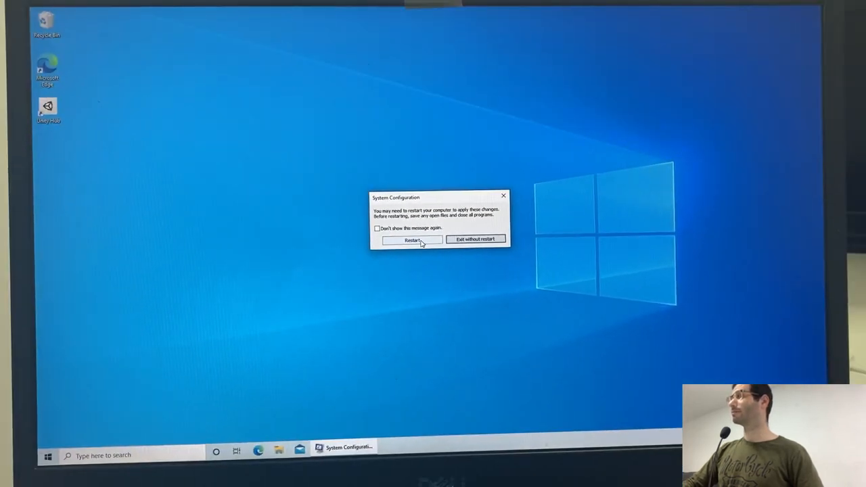
{"action": "left_click", "coordinate": [413, 239]}
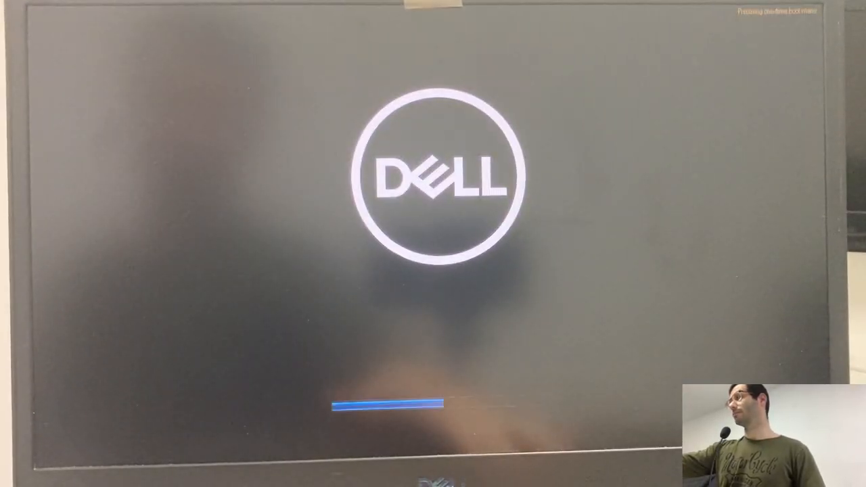
- Boot Windows Boot Manager from the F12 menu and search for System Configuration in Safe Mode
{"action": "key", "text": "F12"}
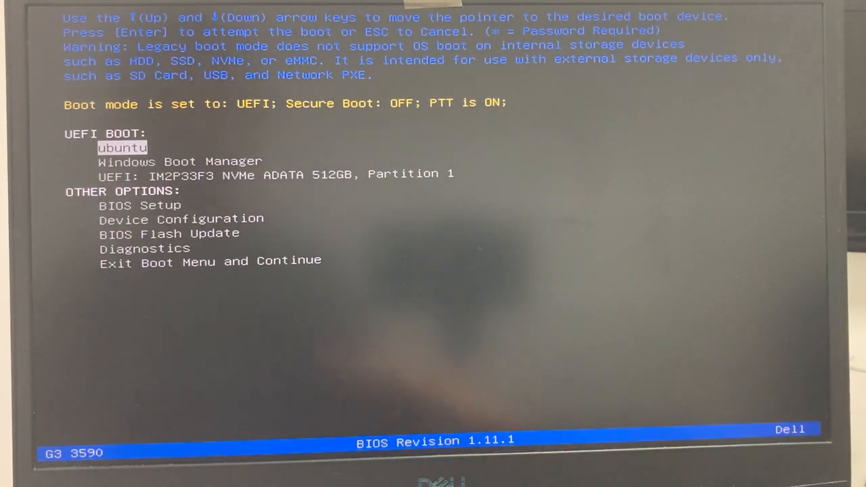
{"action": "left_click", "coordinate": [132, 205]}
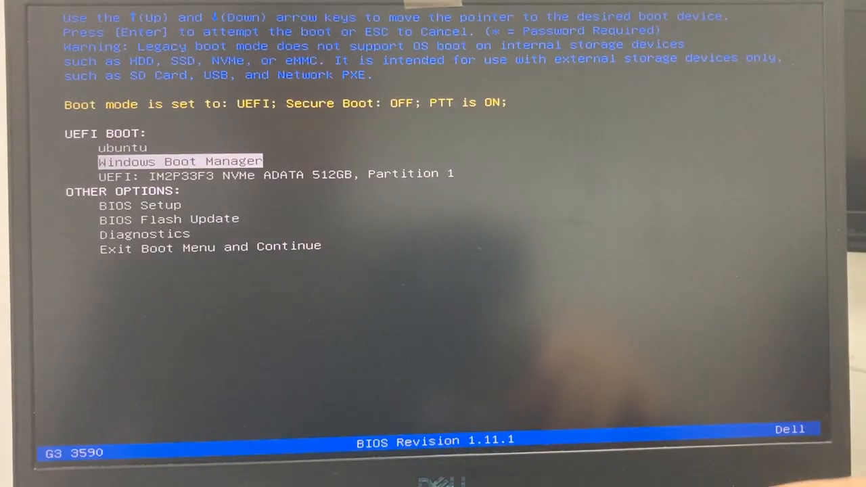
{"action": "key", "text": "Return"}
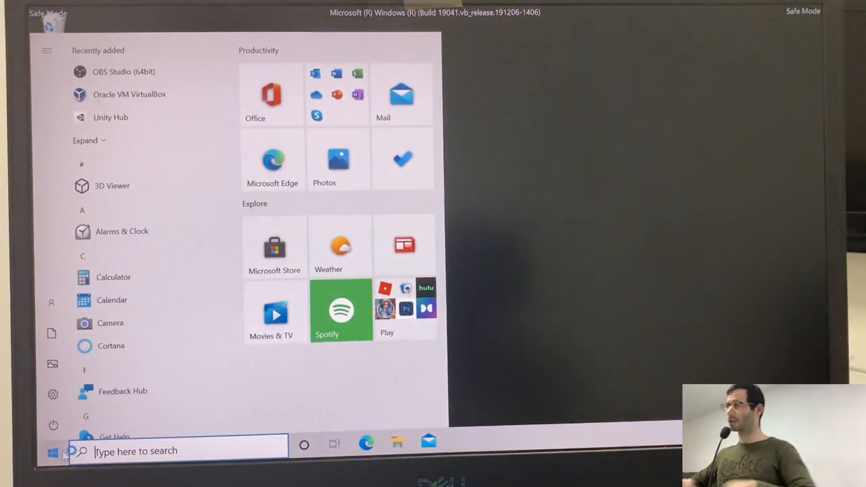
{"action": "type", "text": "config"}
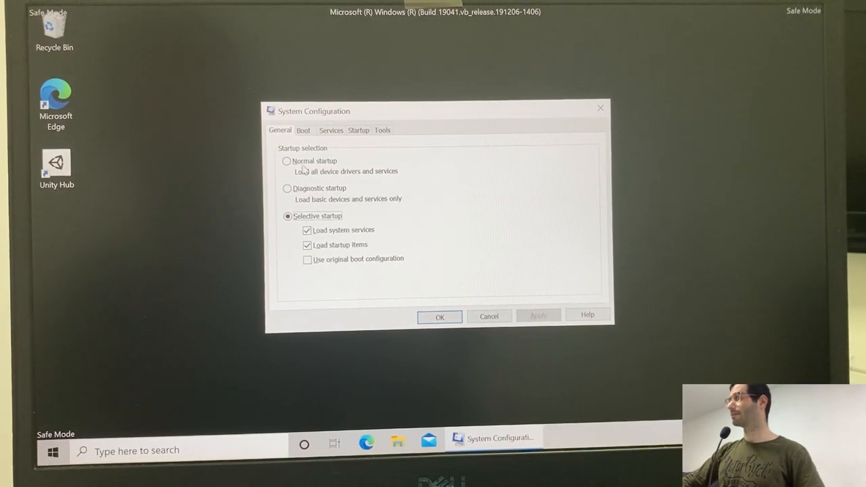
- Set startup back to Normal startup, save, and restart
{"action": "left_click", "coordinate": [287, 161]}
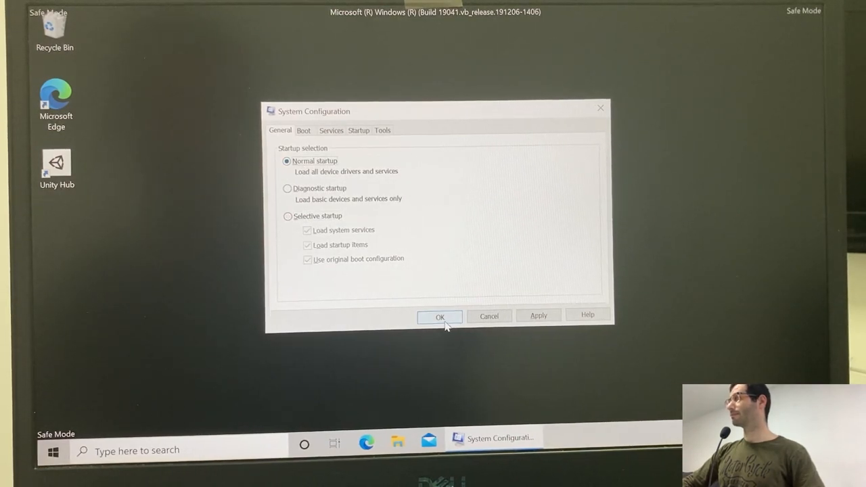
{"action": "left_click", "coordinate": [440, 317]}
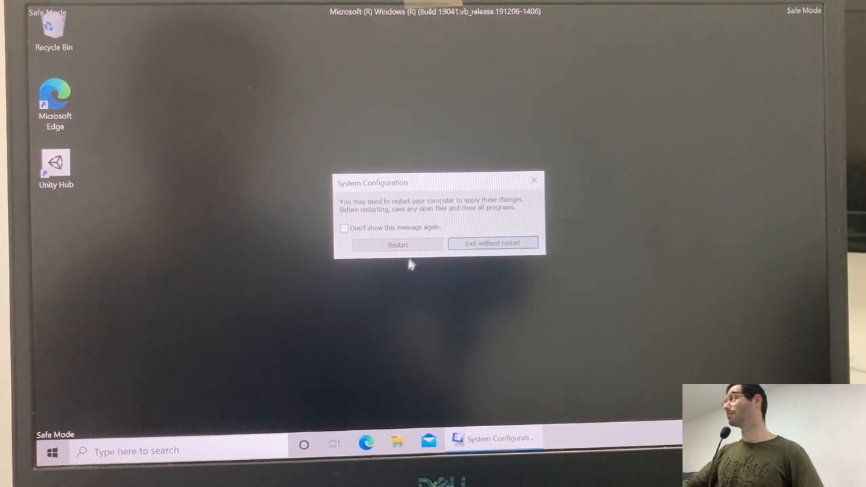
{"action": "left_click", "coordinate": [397, 245]}
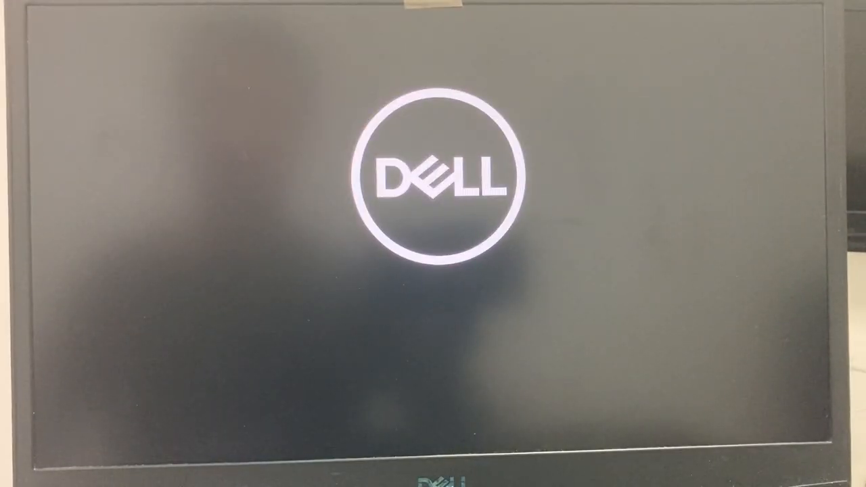